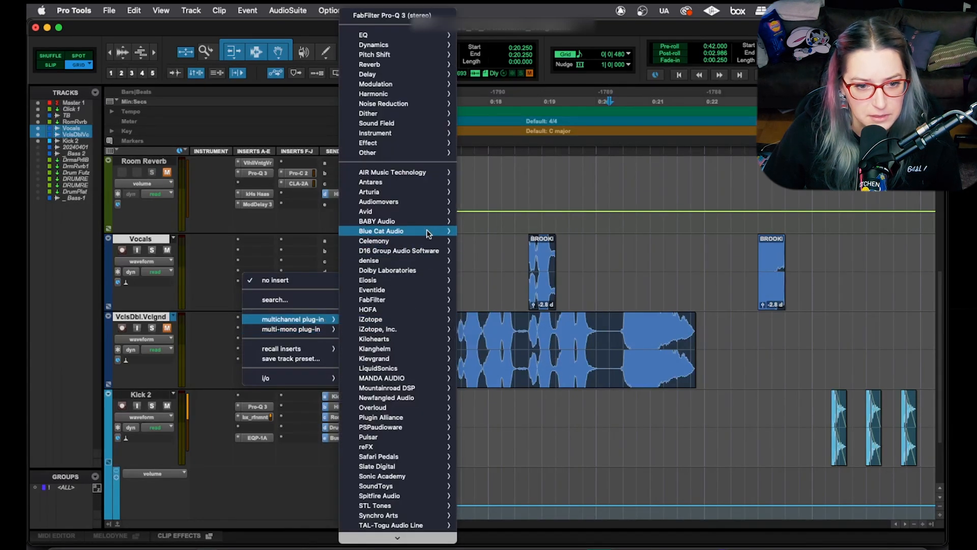
pyautogui.moveTo(371, 300)
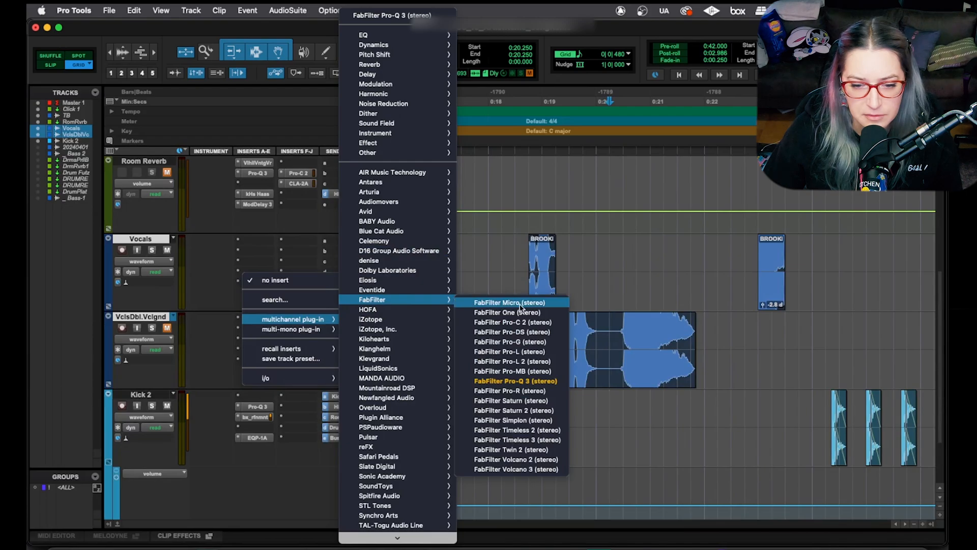
# Insert FabFilter Pro-Q 3 (stereo) on the VclsDbl.Vclgnd track
pyautogui.click(514, 380)
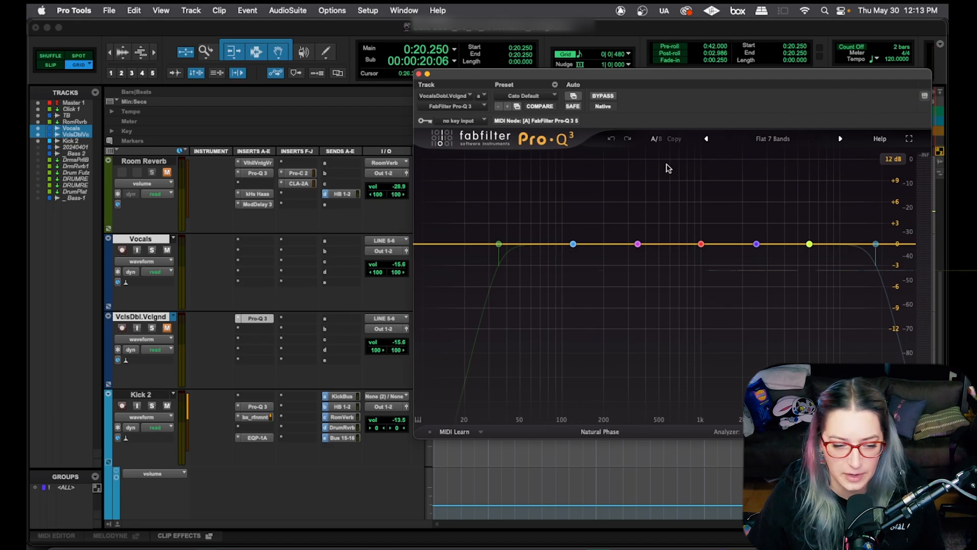
# Add EQ3 7-Band on the next insert and arrange both EQ windows side by side
pyautogui.click(256, 318)
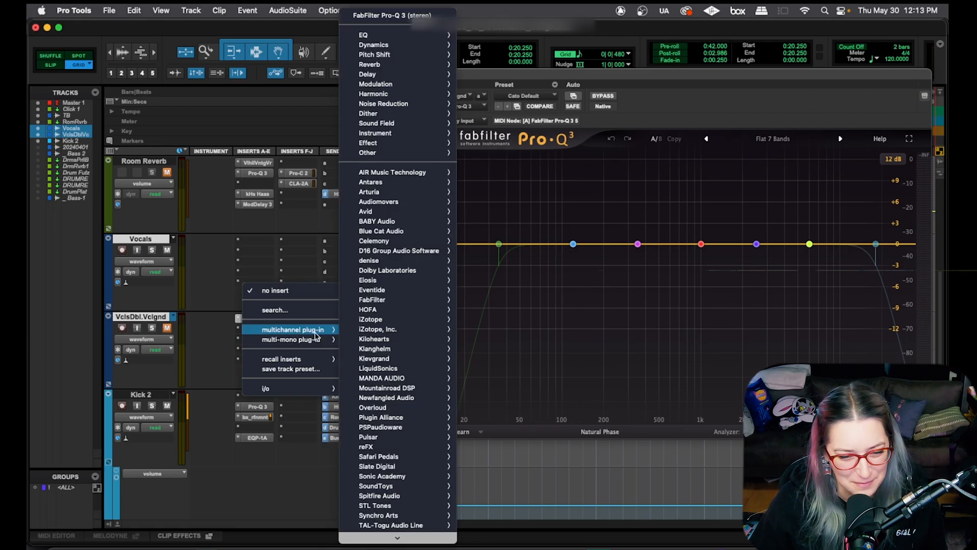
pyautogui.moveTo(386, 34)
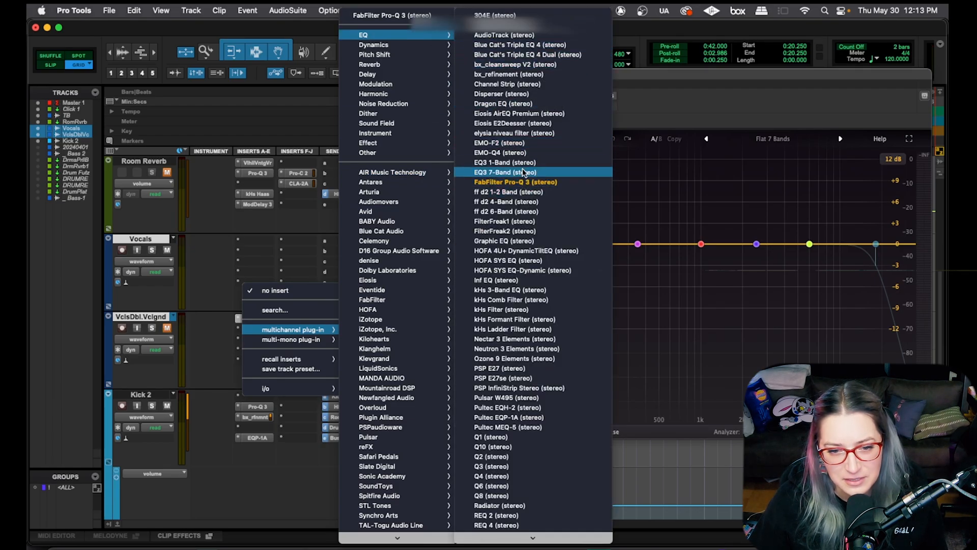
pyautogui.click(516, 181)
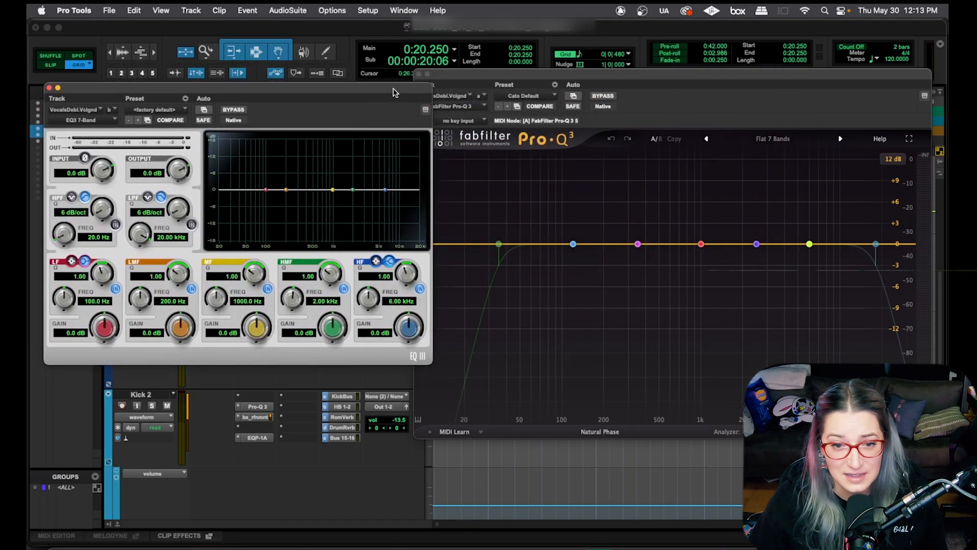
pyautogui.moveTo(237, 87); pyautogui.dragTo(221, 73)
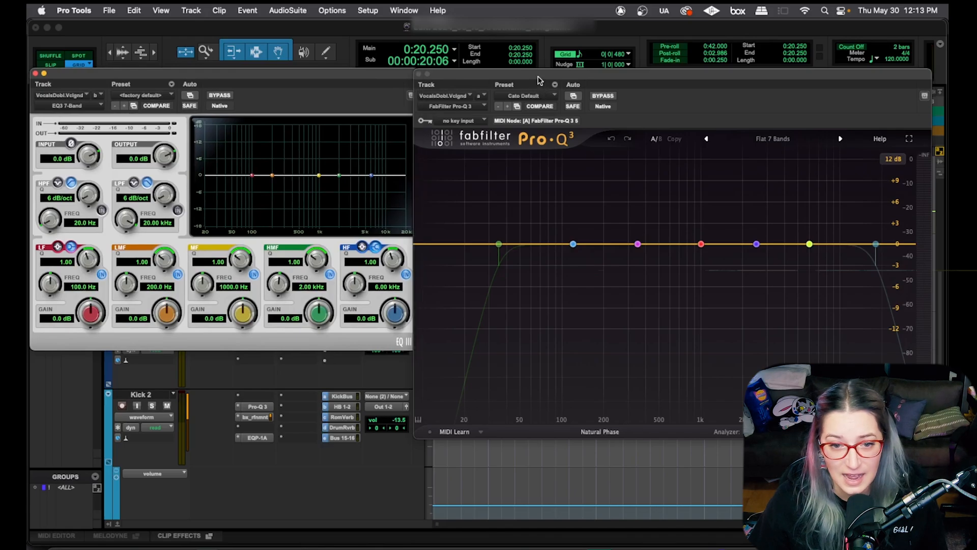
pyautogui.moveTo(539, 80); pyautogui.dragTo(522, 86)
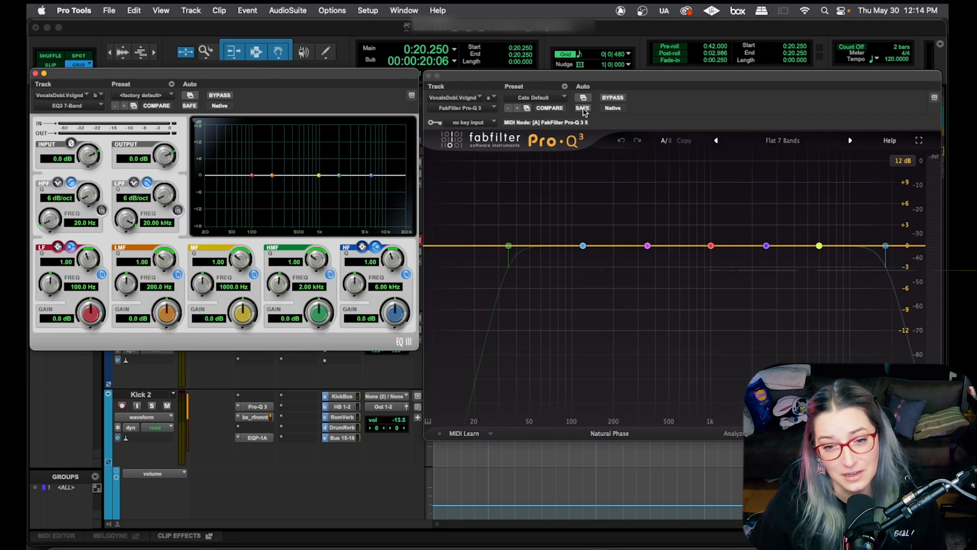
pyautogui.moveTo(565, 87)
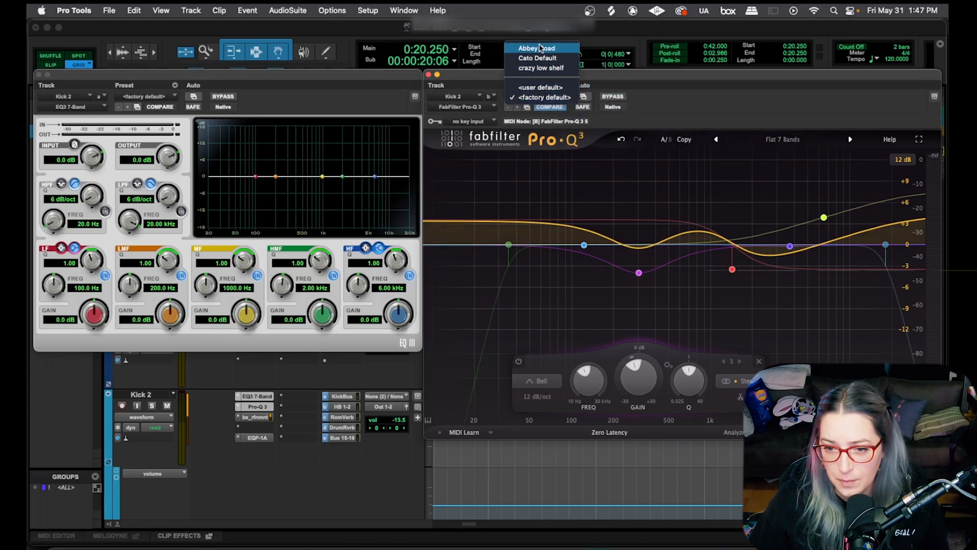
# Load the Abbey Road preset in Kick 2's Pro-Q 3 and boost the green bell band
pyautogui.click(534, 47)
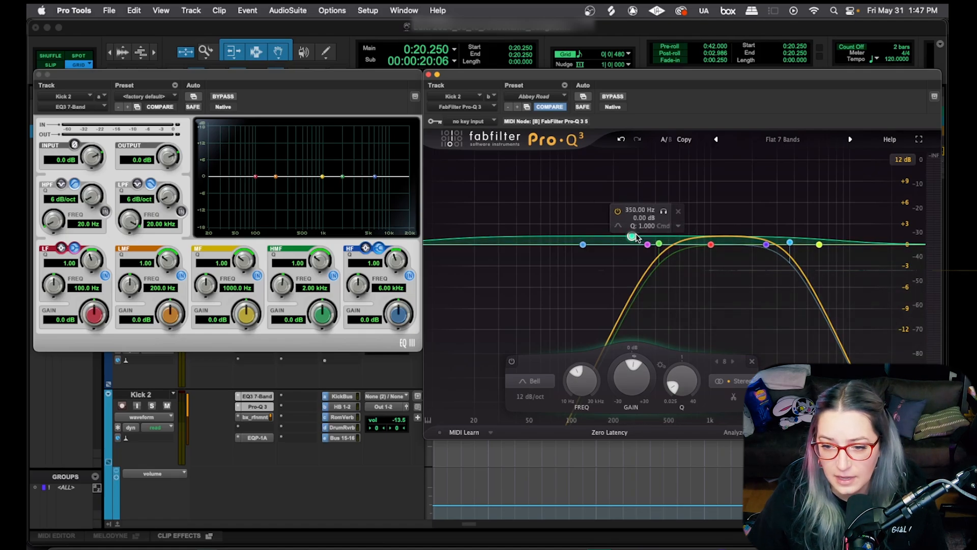
pyautogui.moveTo(632, 237); pyautogui.dragTo(690, 217)
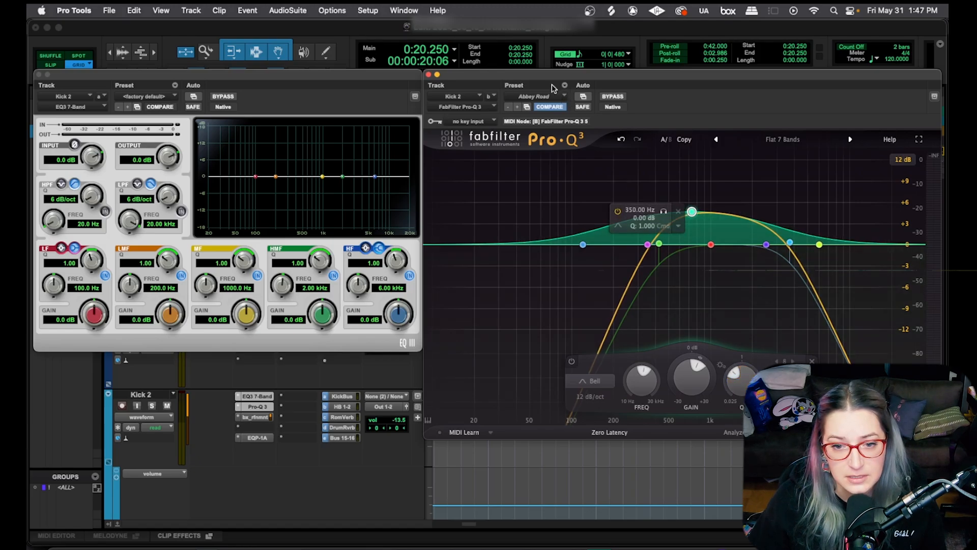
# Save the edited Kick 2 Pro-Q 3 settings as the preset 'Abbey Road 2'
pyautogui.click(564, 86)
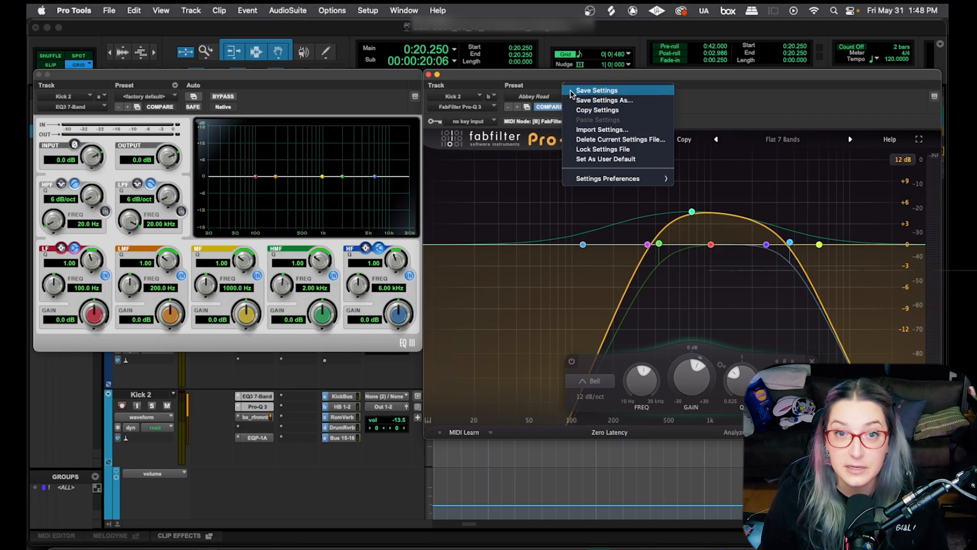
pyautogui.moveTo(603, 100)
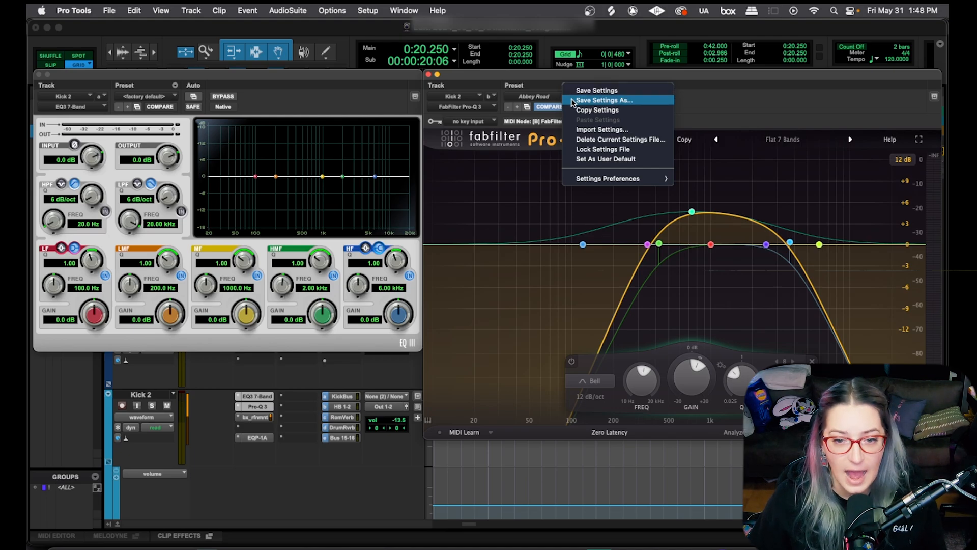
pyautogui.click(603, 100)
pyautogui.write('Abbey Road 2')
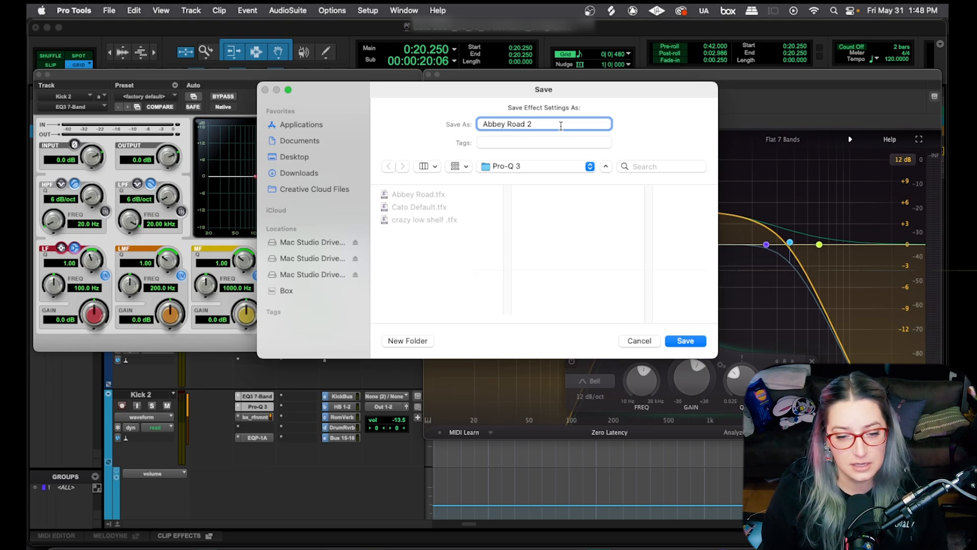
pyautogui.click(685, 341)
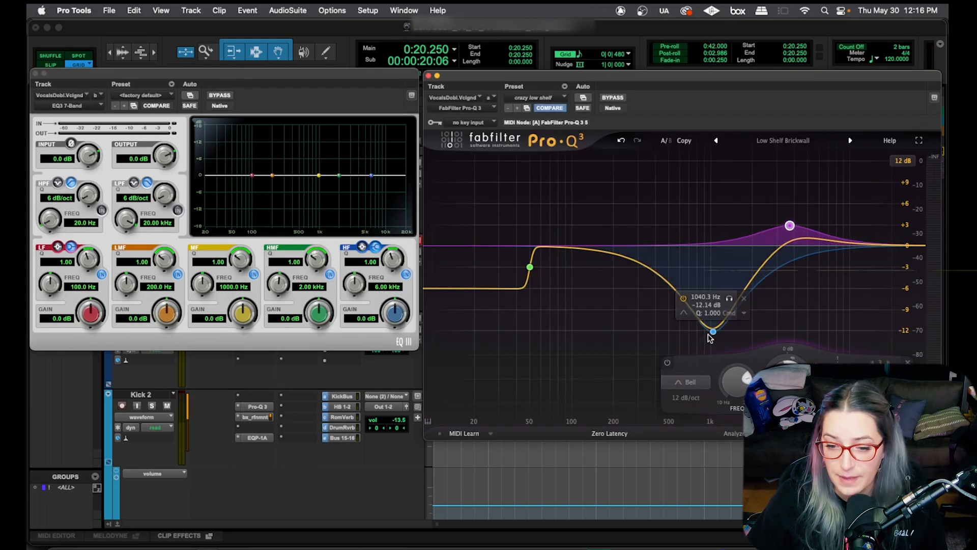
# Ease the blue bell cut to about -2.5 dB and browse the Pro-Q 3 and EQ3 settings menus
pyautogui.moveTo(712, 332); pyautogui.dragTo(713, 263)
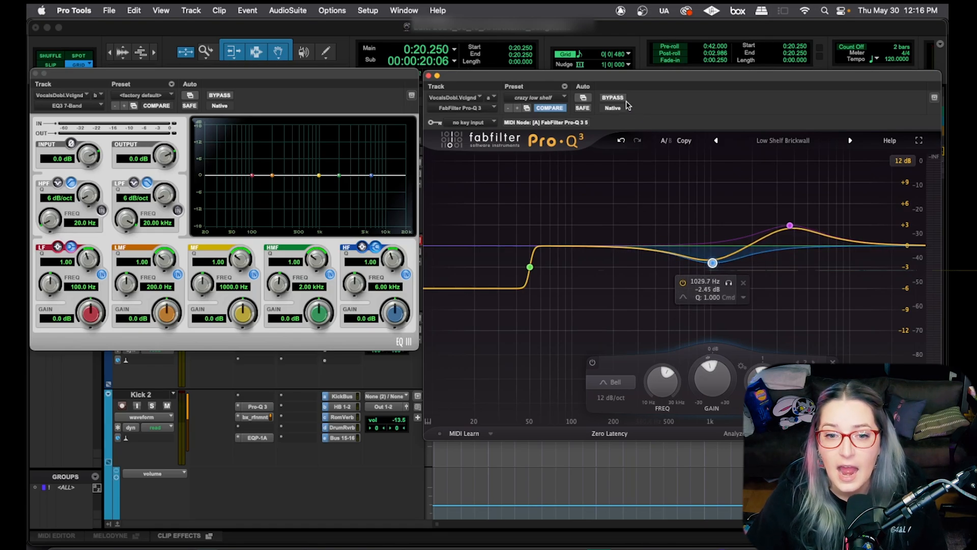
pyautogui.click(583, 97)
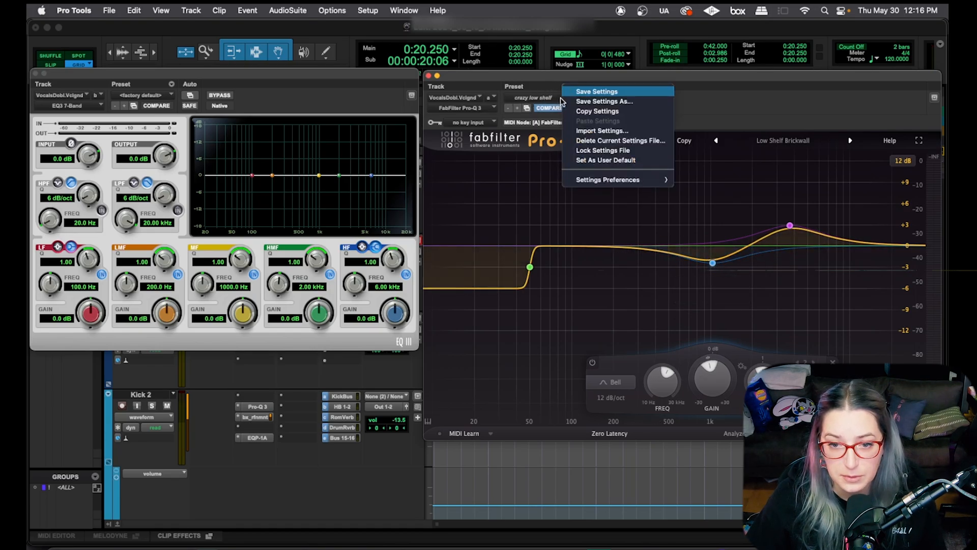
pyautogui.click(582, 98)
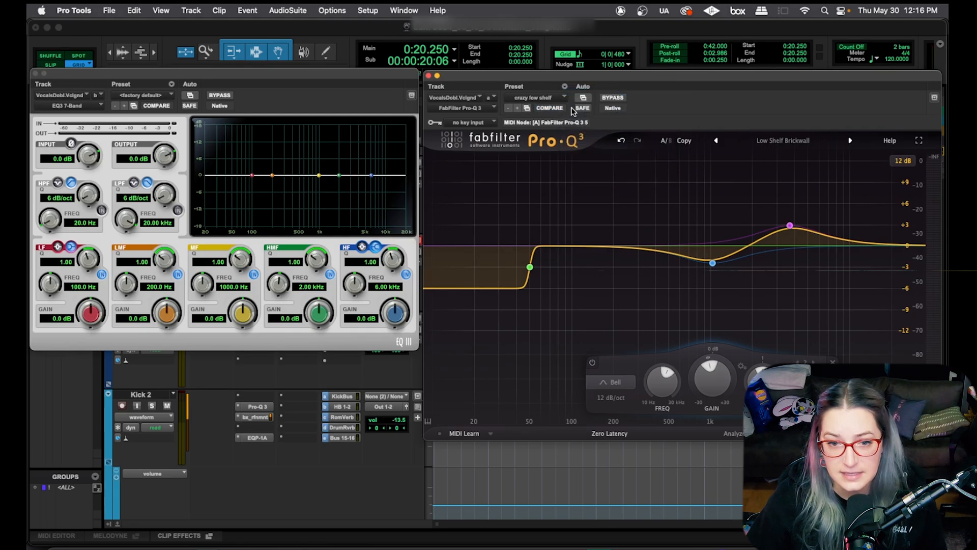
pyautogui.click(713, 262)
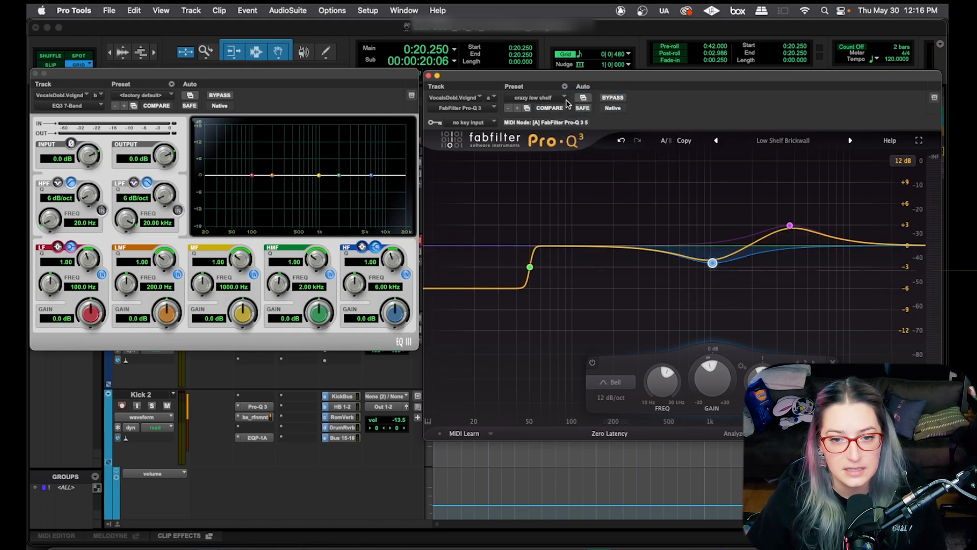
pyautogui.click(582, 98)
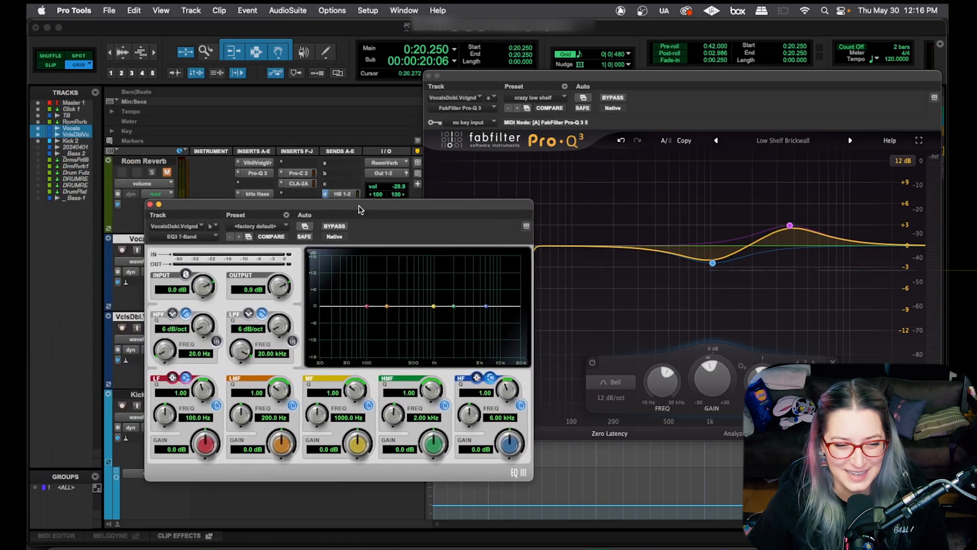
pyautogui.click(286, 214)
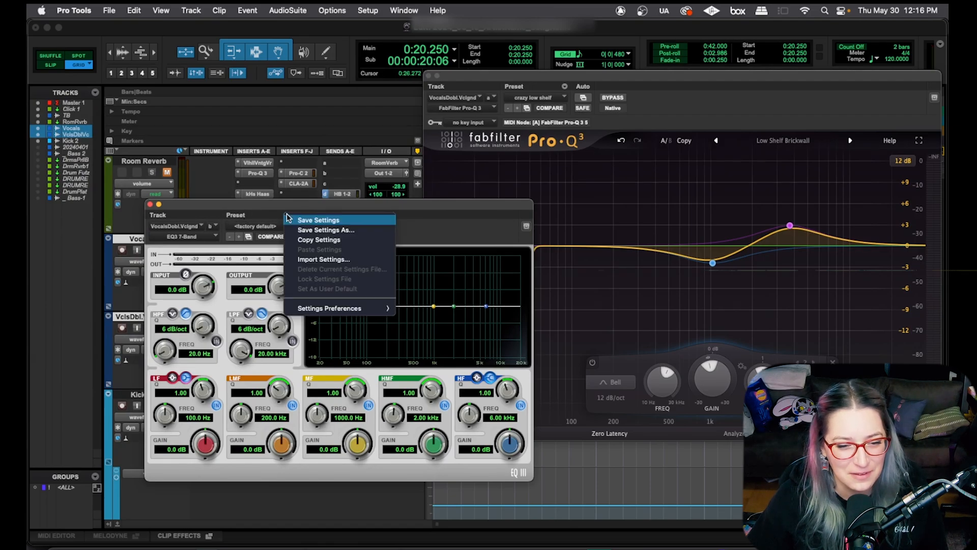
pyautogui.moveTo(339, 230)
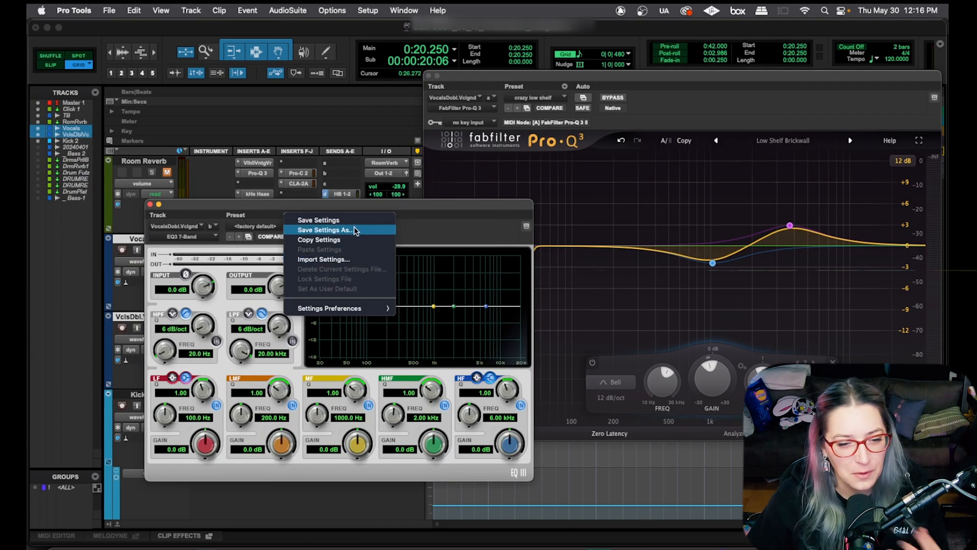
pyautogui.moveTo(357, 286)
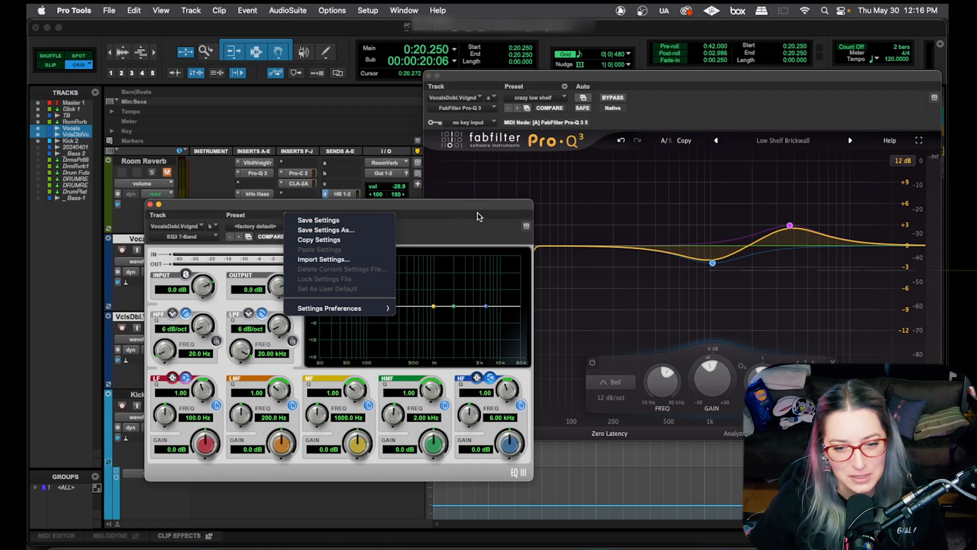
pyautogui.moveTo(438, 233)
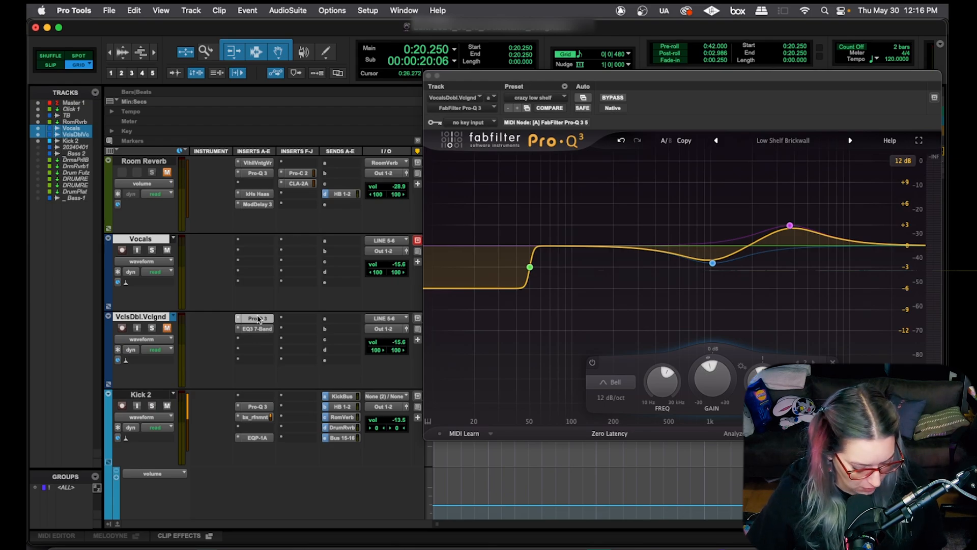
# Add Pro-Q 3 to the Vocals track and load its Cato Default preset
pyautogui.click(254, 241)
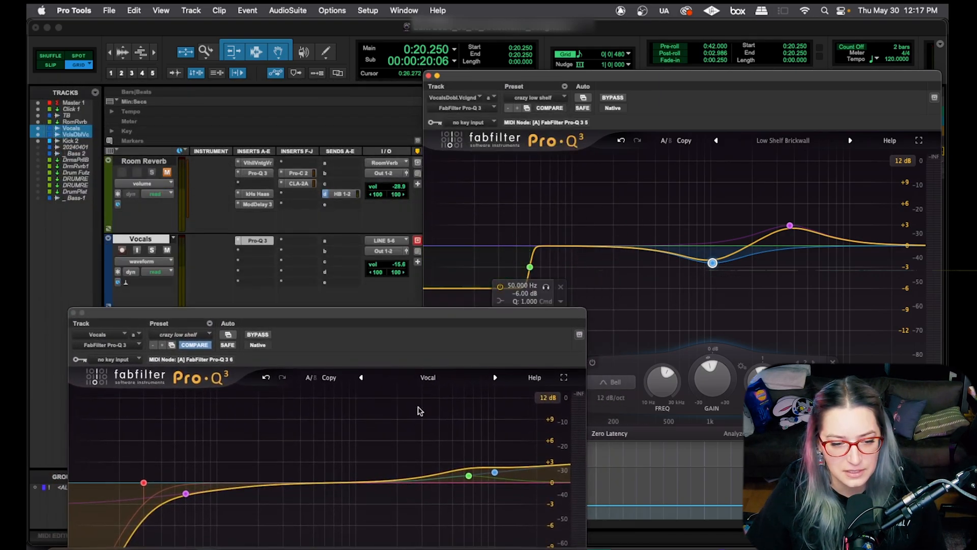
pyautogui.click(177, 334)
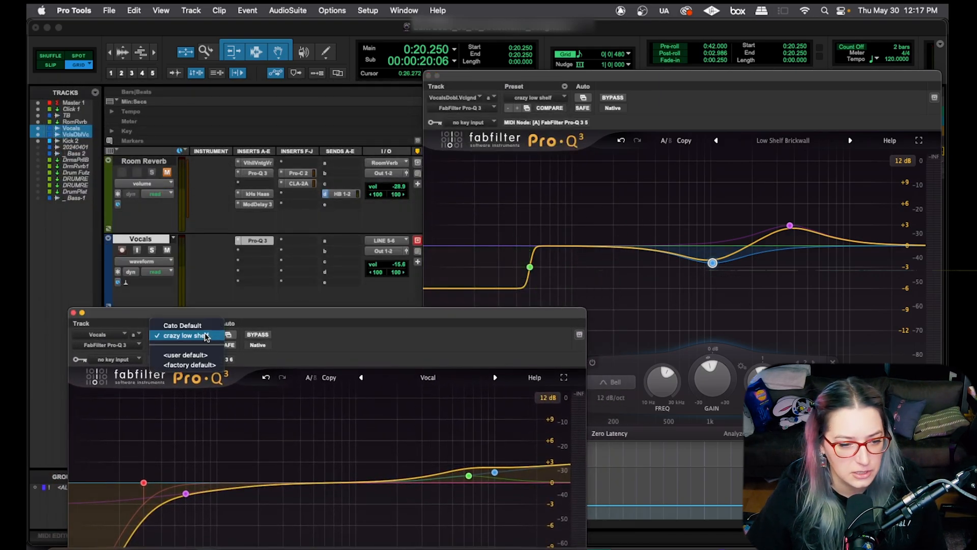
pyautogui.click(181, 335)
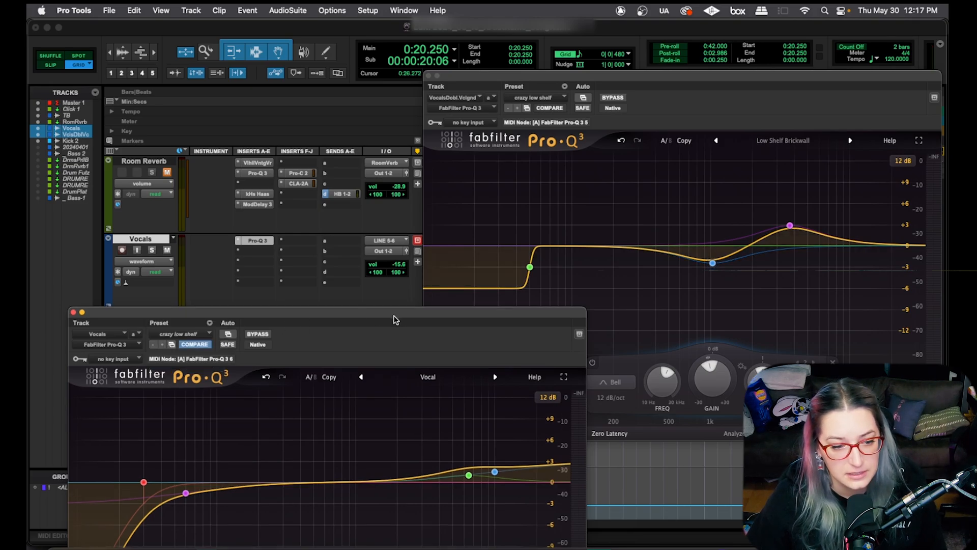
pyautogui.click(158, 333)
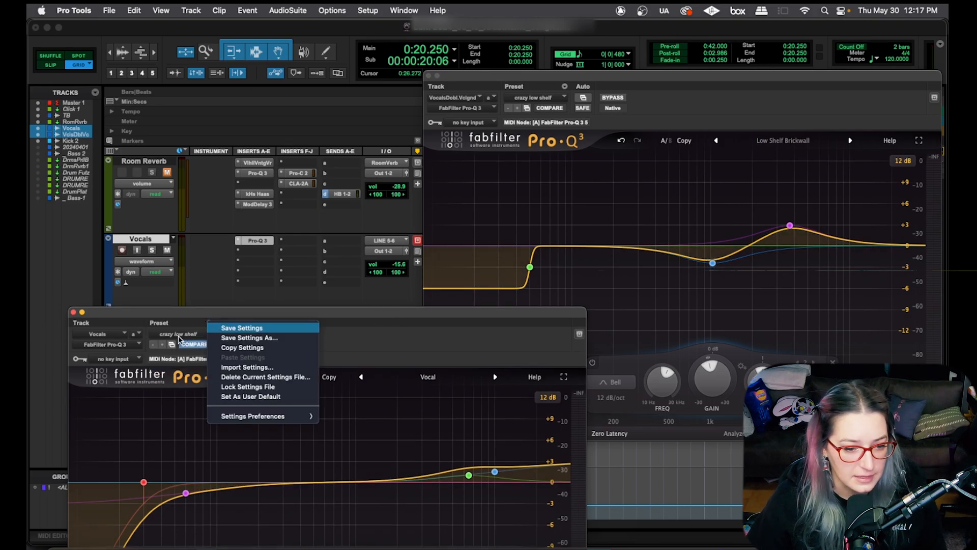
pyautogui.click(180, 333)
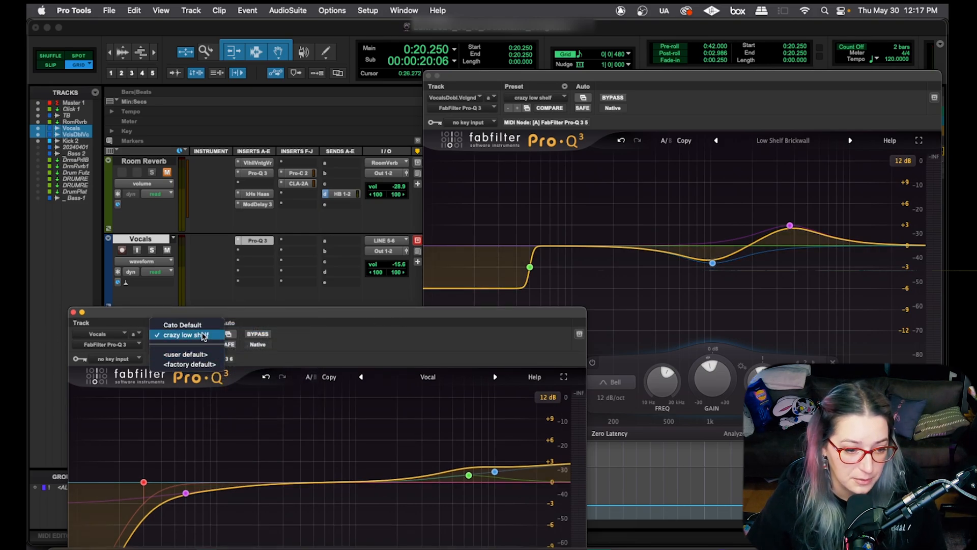
pyautogui.click(182, 337)
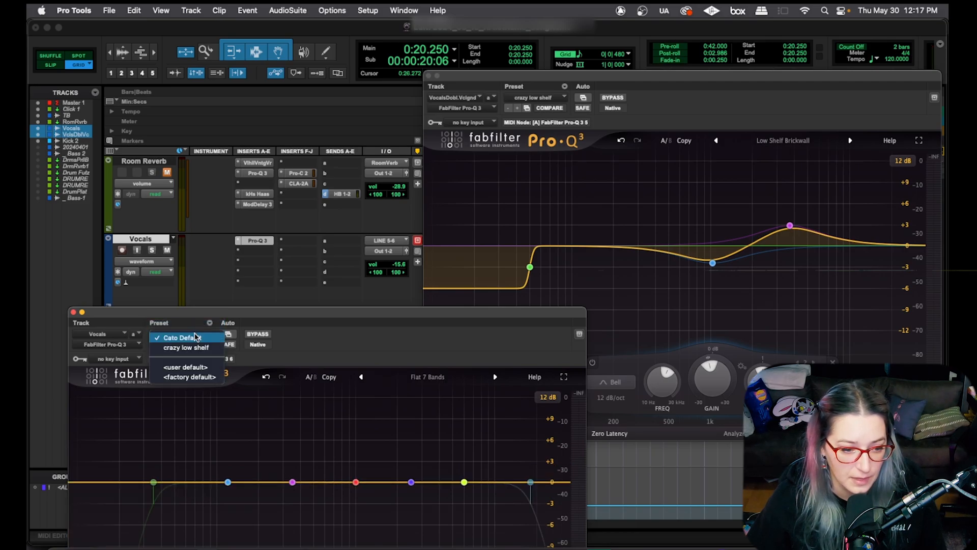
pyautogui.click(185, 347)
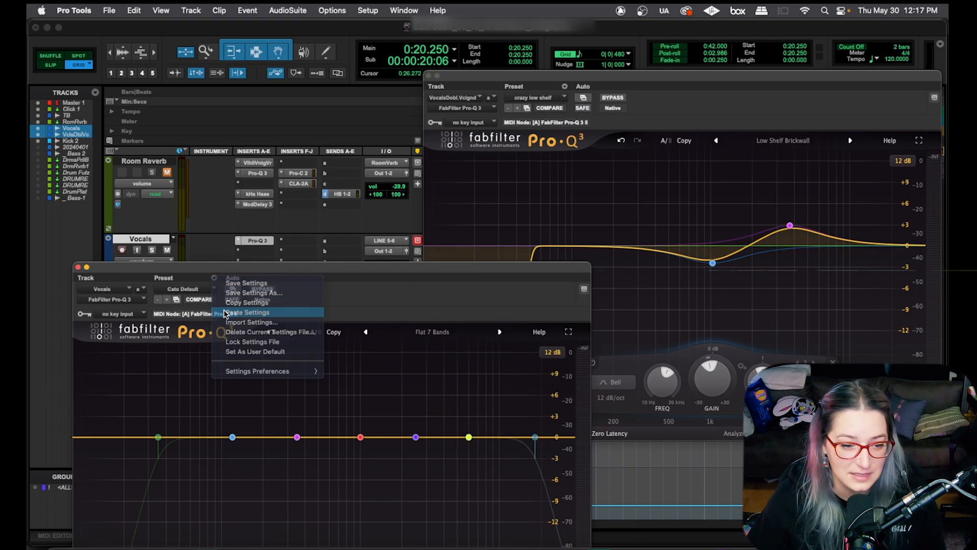
# Paste EQ settings into the Vocals Pro-Q 3, copy the insert over it, and confirm Replace
pyautogui.click(247, 312)
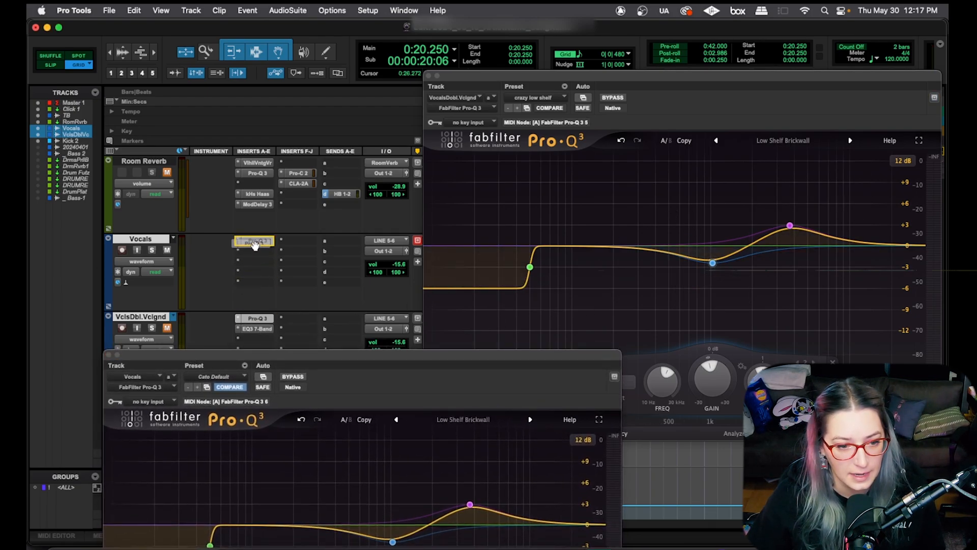
pyautogui.click(255, 242)
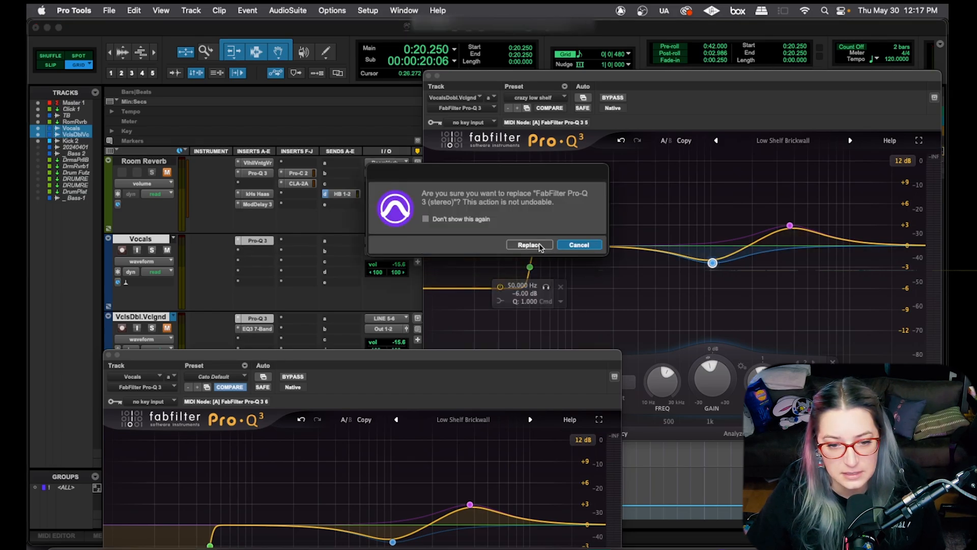
pyautogui.click(528, 245)
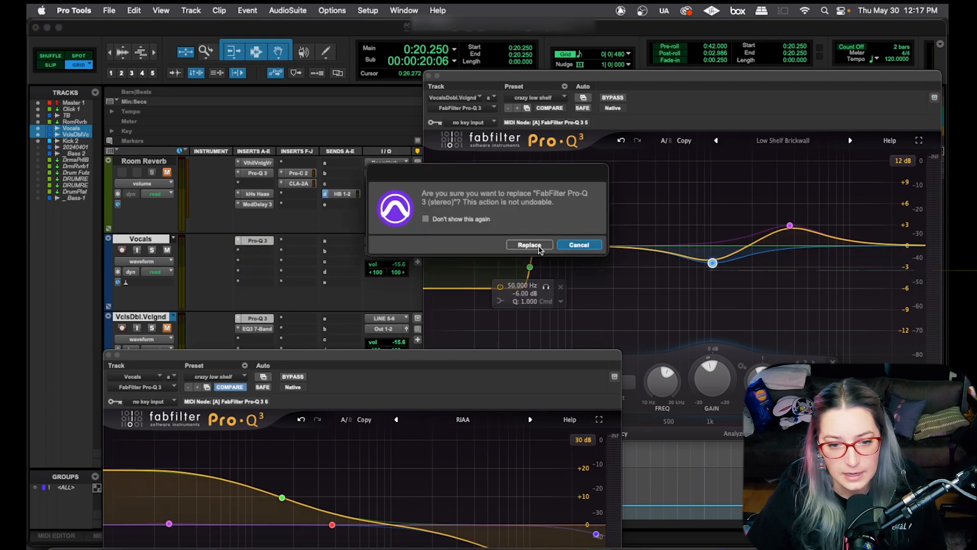
pyautogui.click(529, 244)
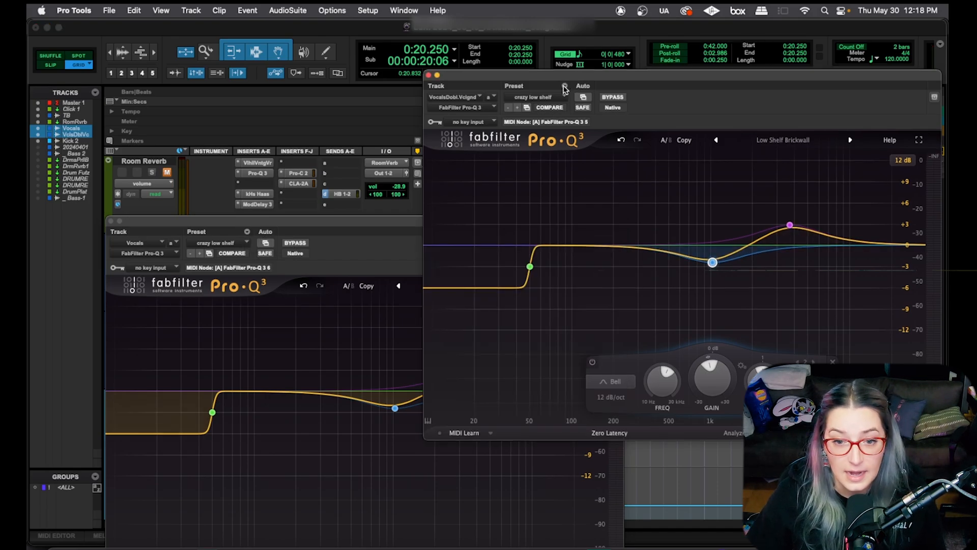
# Boost the doubled vocal's purple high bell to about +10 dB around 4 kHz
pyautogui.click(713, 261)
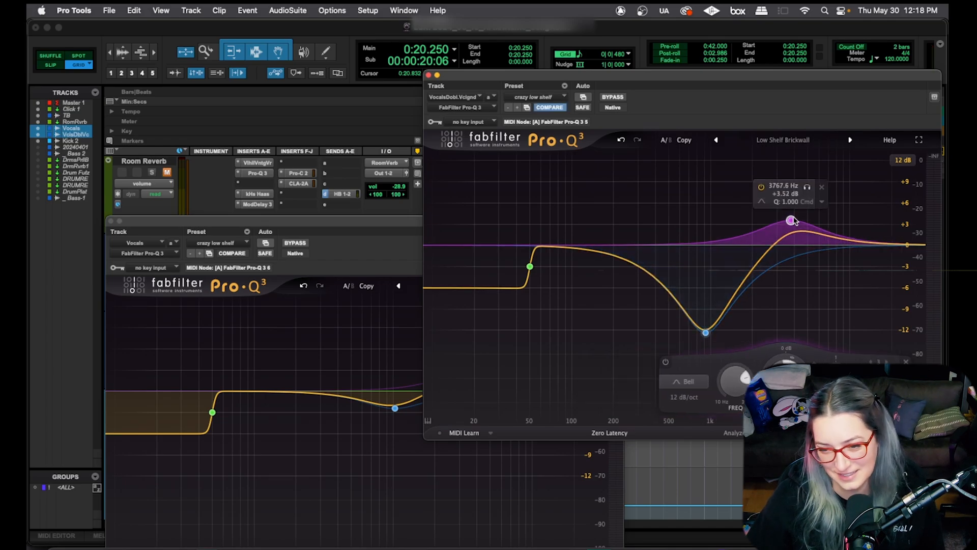
pyautogui.moveTo(795, 222); pyautogui.dragTo(797, 168)
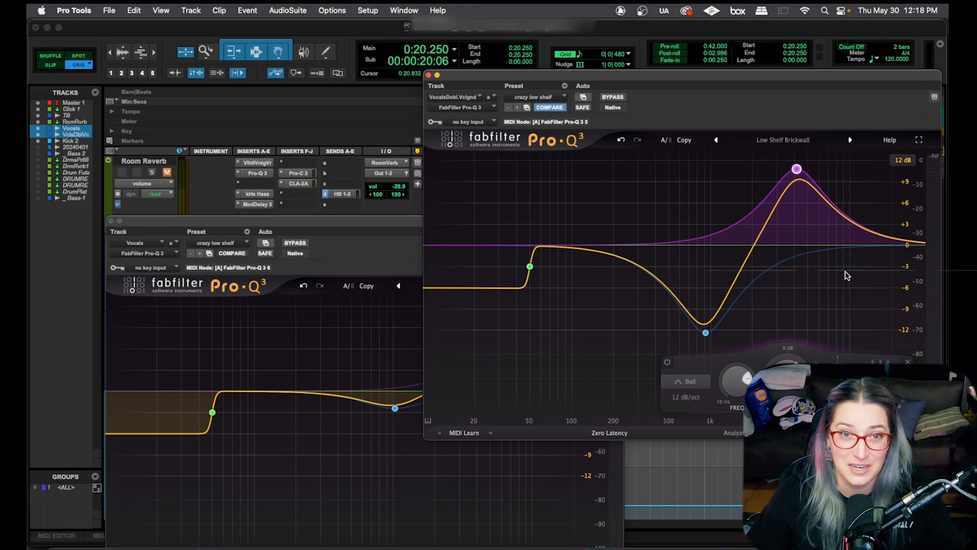
pyautogui.moveTo(577, 80)
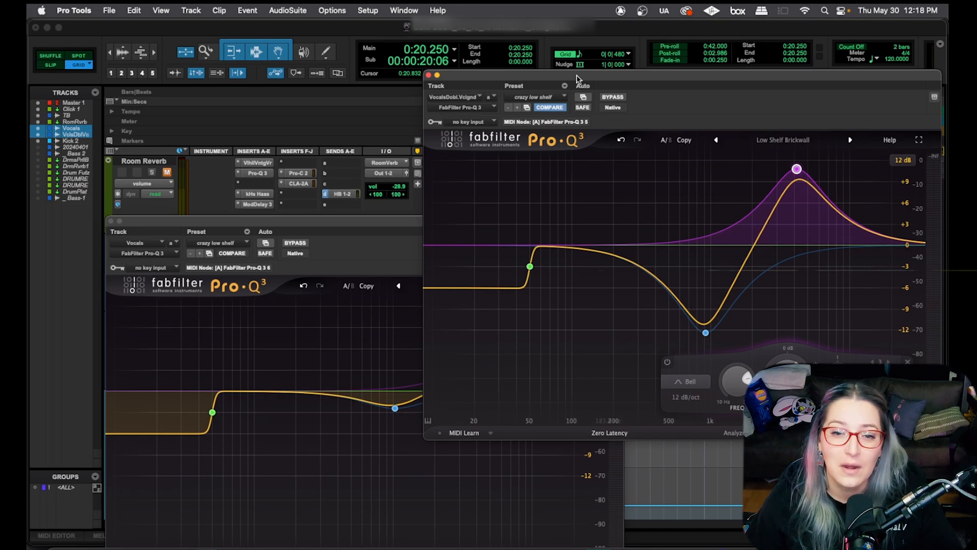
# Start saving the doubled-vocal Pro-Q 3 settings, with 'crazy low shelf' proposed as the name
pyautogui.click(564, 86)
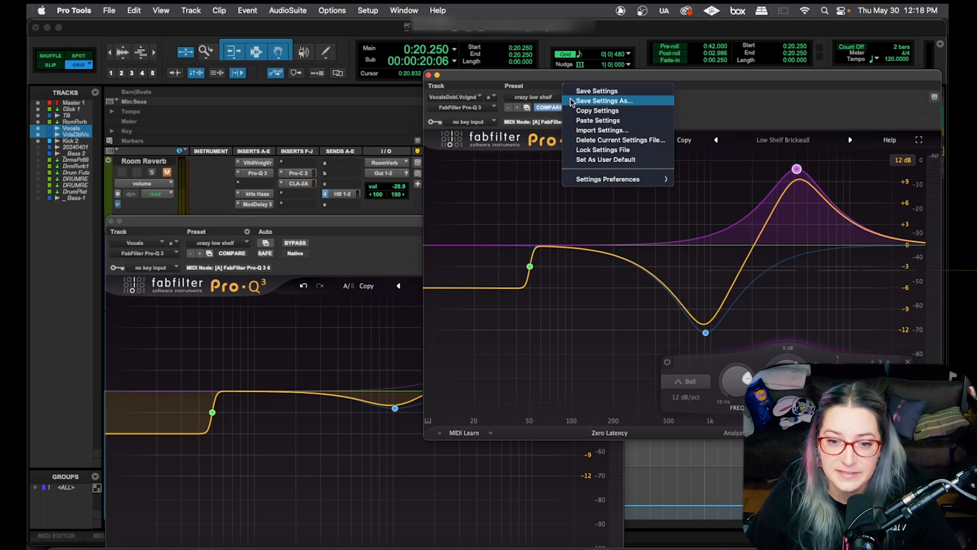
pyautogui.click(603, 101)
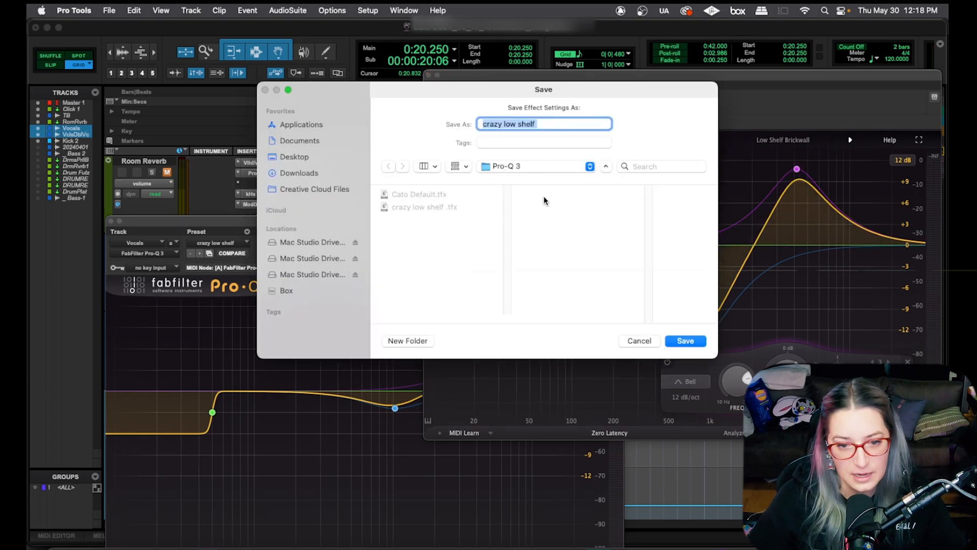
pyautogui.moveTo(585, 190)
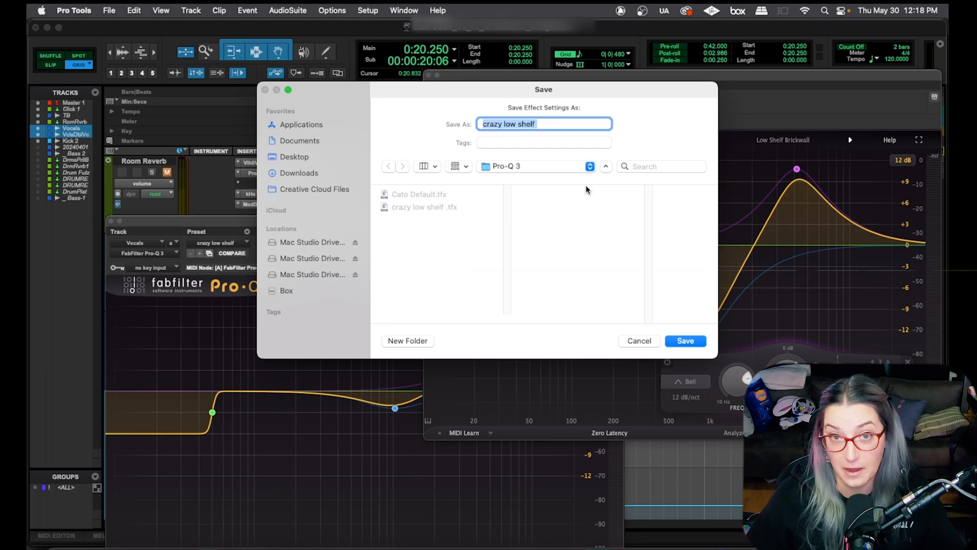
pyautogui.moveTo(388, 175)
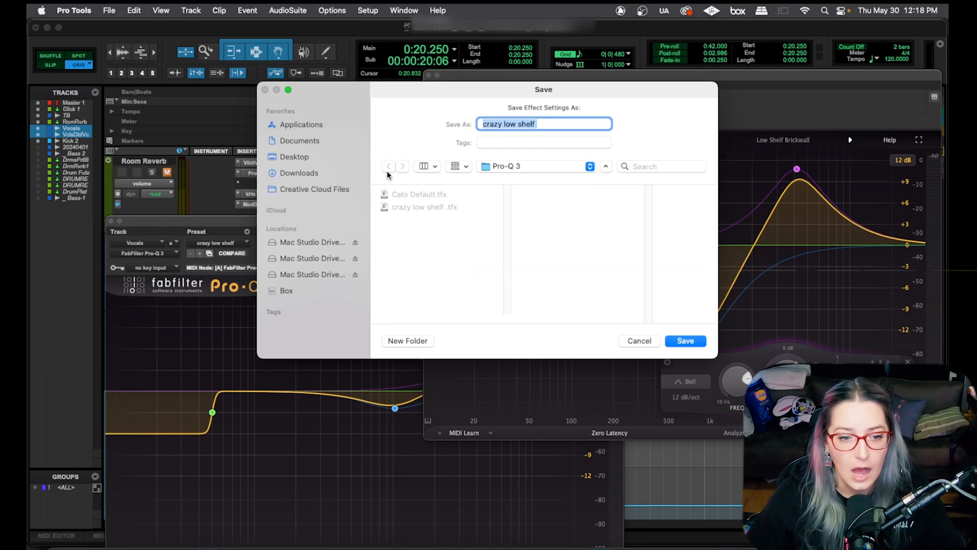
pyautogui.moveTo(328, 257)
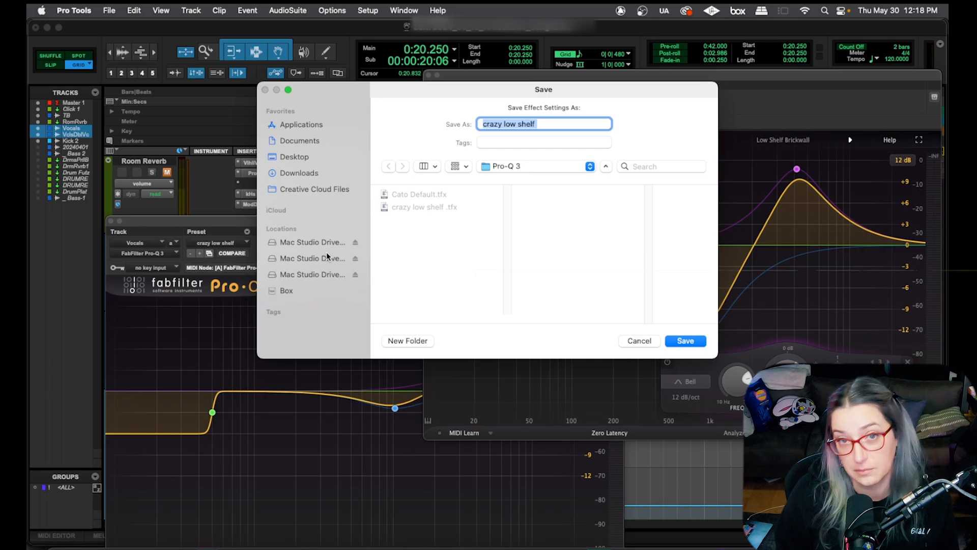
# Cancel the save, load the Clean factory preset, then Default Setting for a flat curve
pyautogui.click(684, 340)
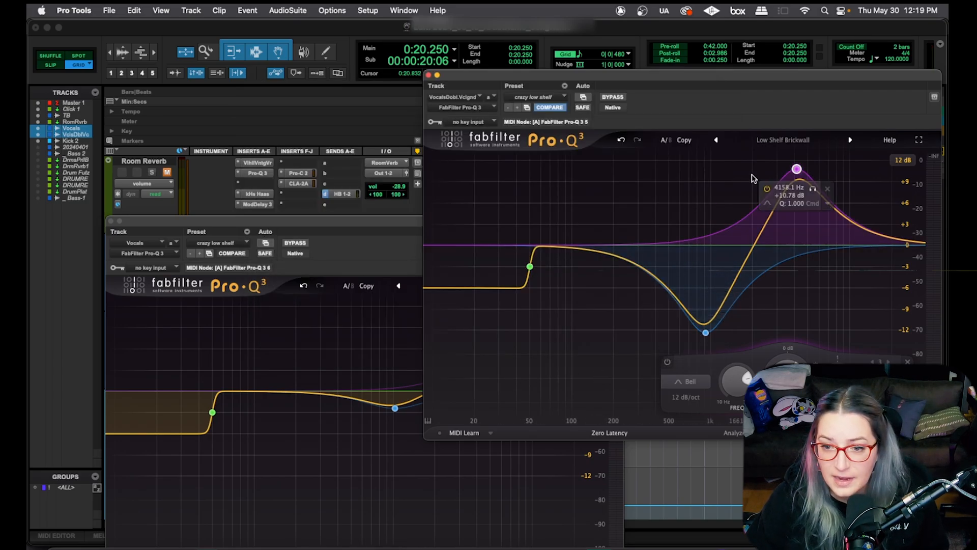
pyautogui.click(783, 139)
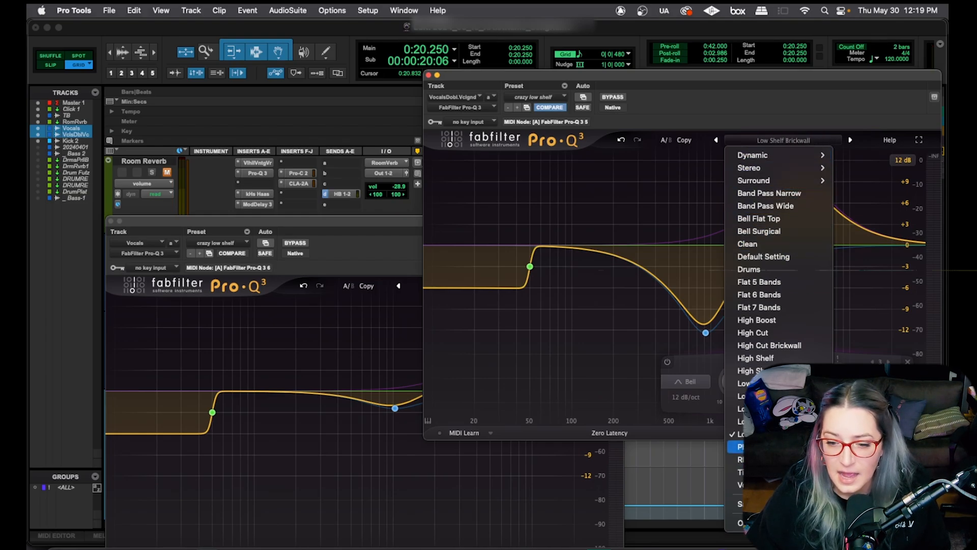
pyautogui.click(759, 282)
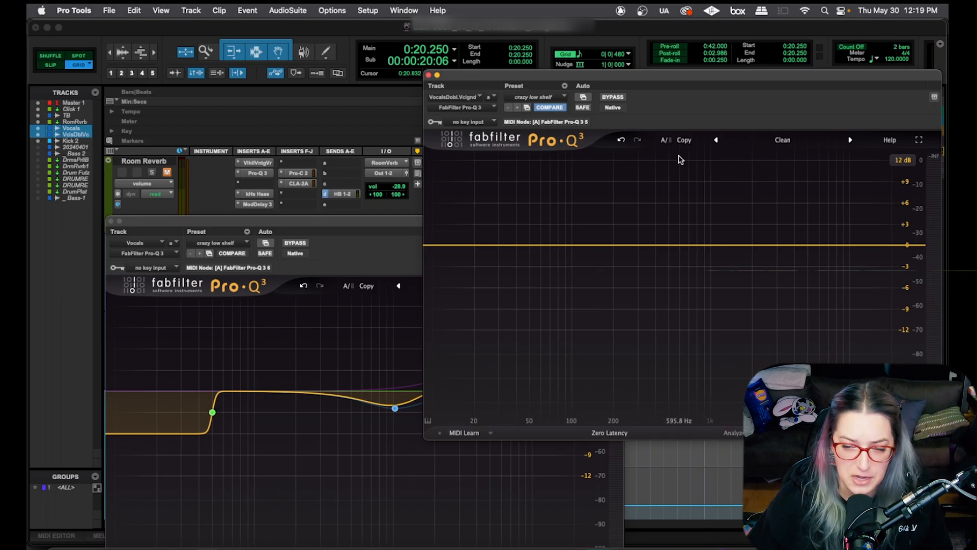
pyautogui.click(782, 139)
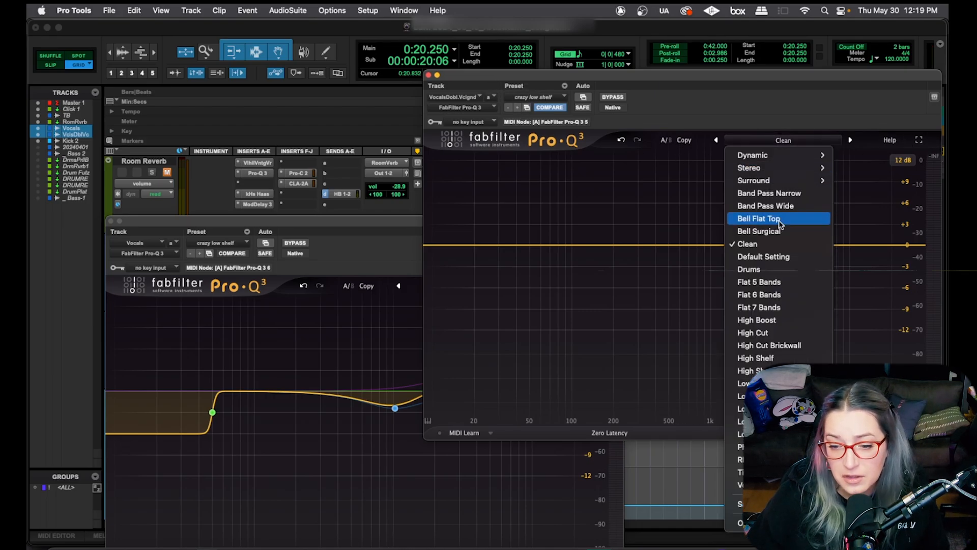
pyautogui.moveTo(778, 294)
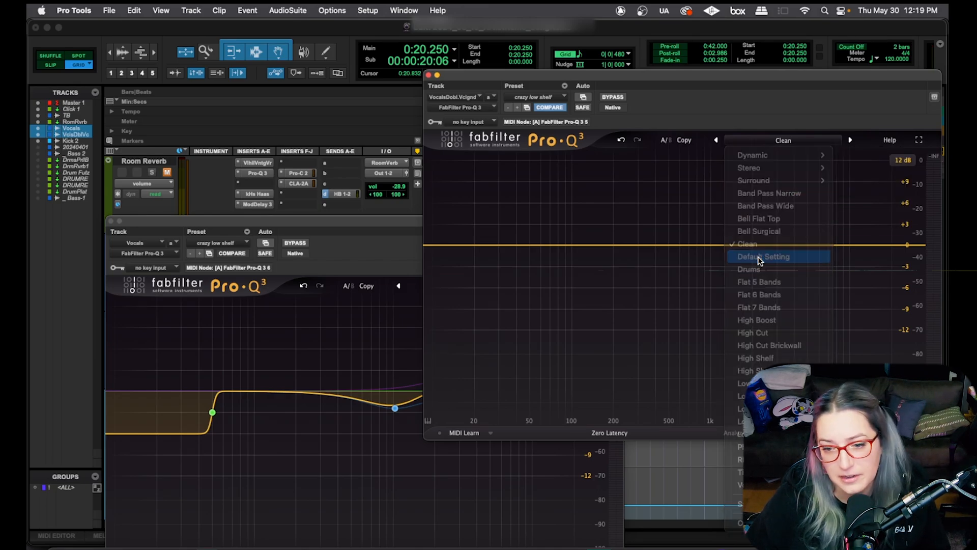
pyautogui.click(761, 256)
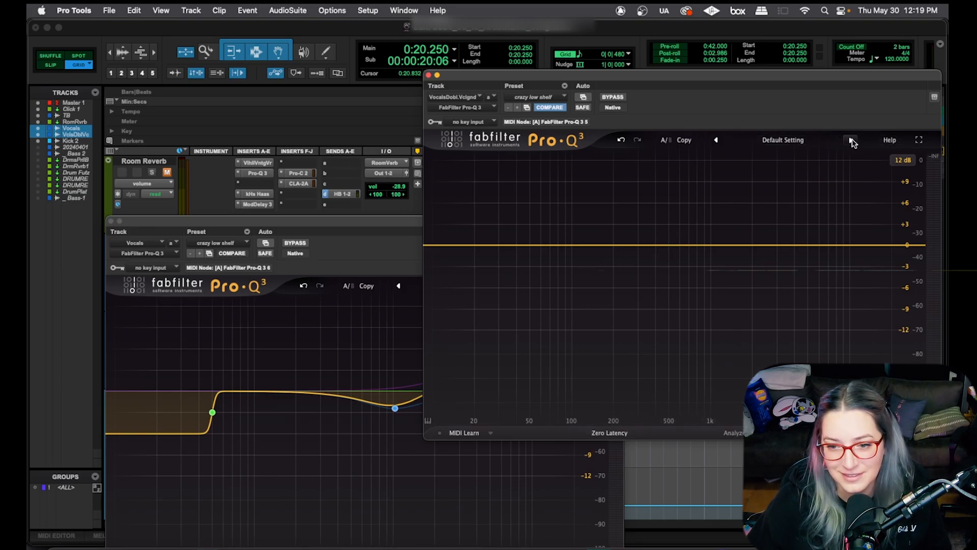
# Try Flat 7 Bands in Natural Phase on the doubled vocal EQ, then reset it to Default Setting
pyautogui.click(851, 139)
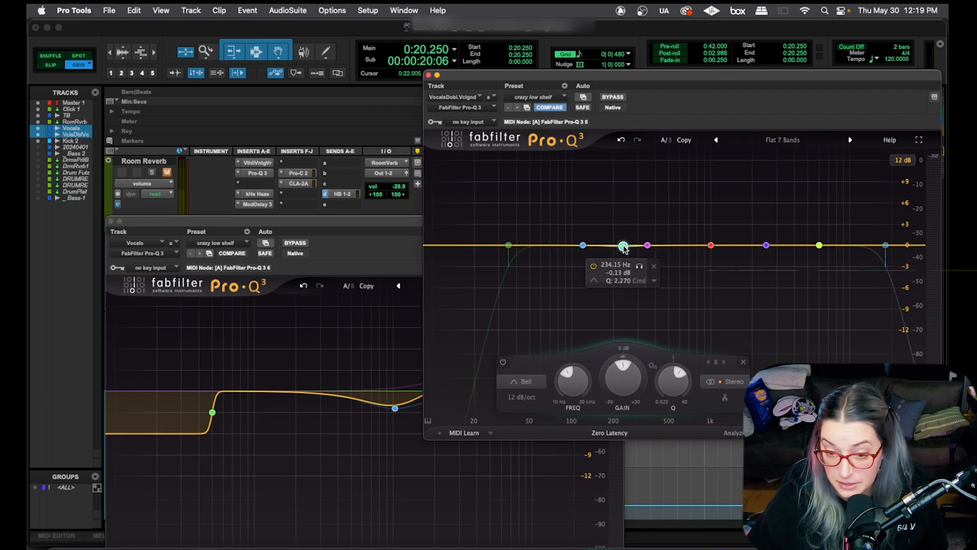
pyautogui.click(609, 433)
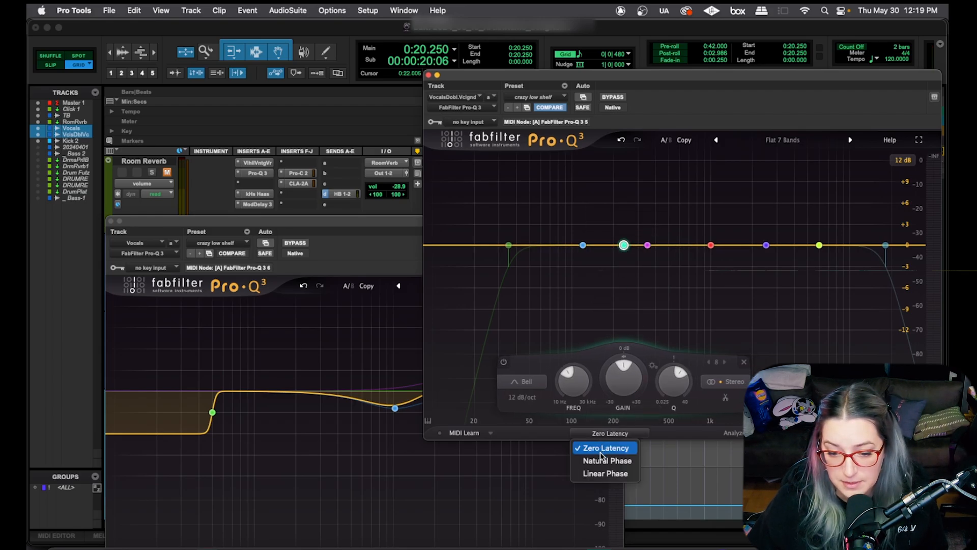
pyautogui.click(606, 460)
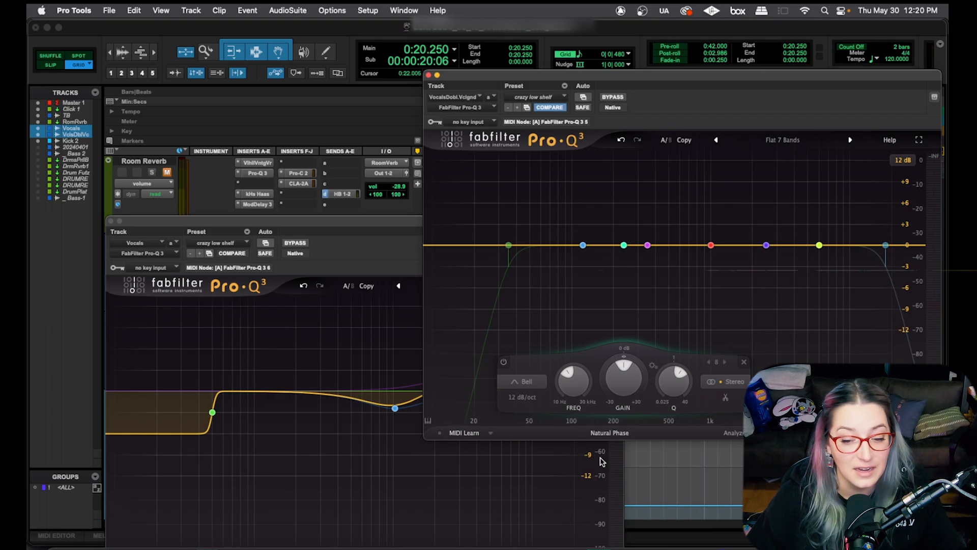
pyautogui.moveTo(609, 442)
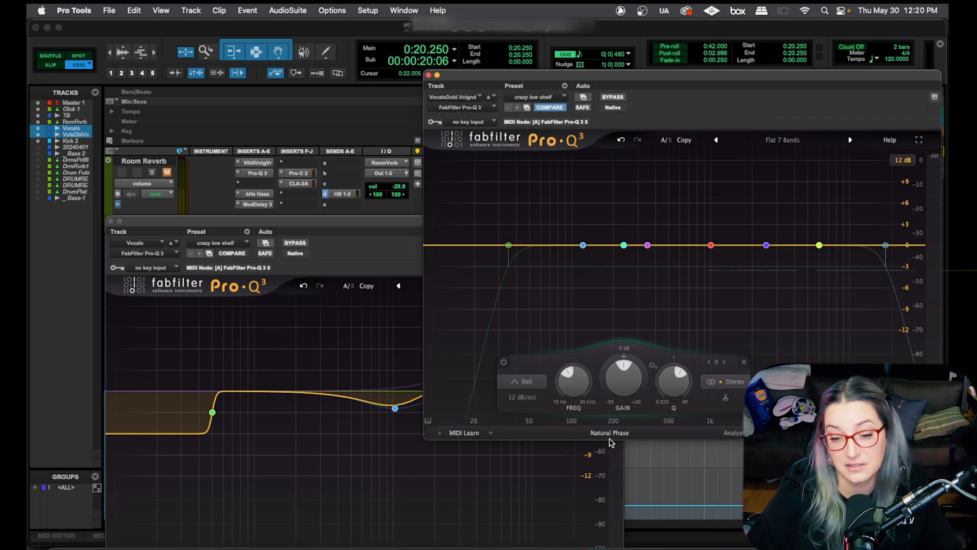
pyautogui.click(623, 245)
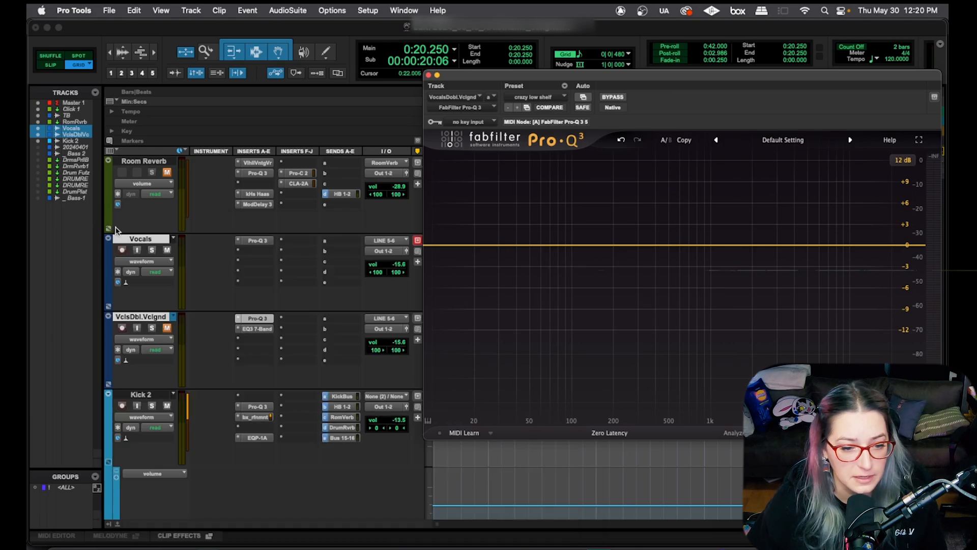
# Load Flat 7 Bands on the Vocals Pro-Q 3 and switch it to Natural Phase
pyautogui.click(256, 193)
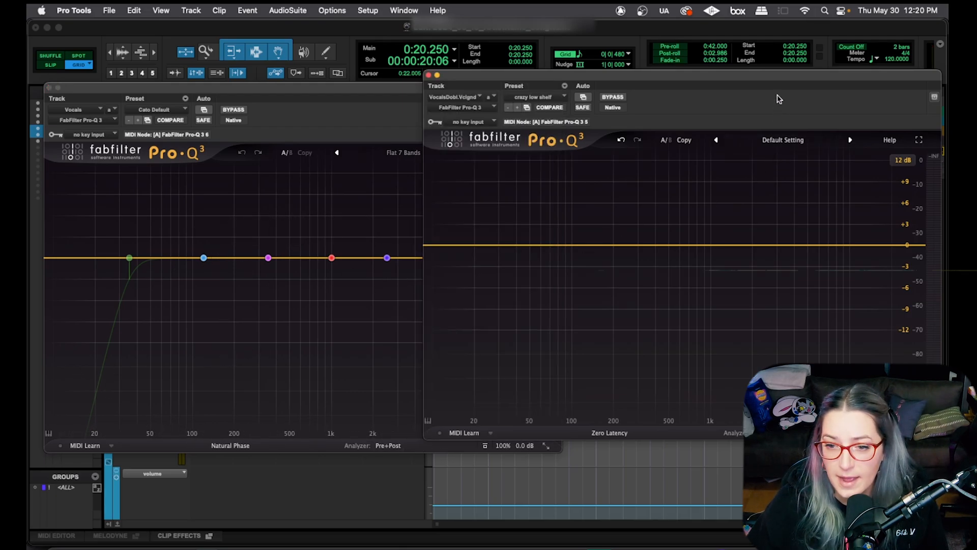
pyautogui.click(850, 140)
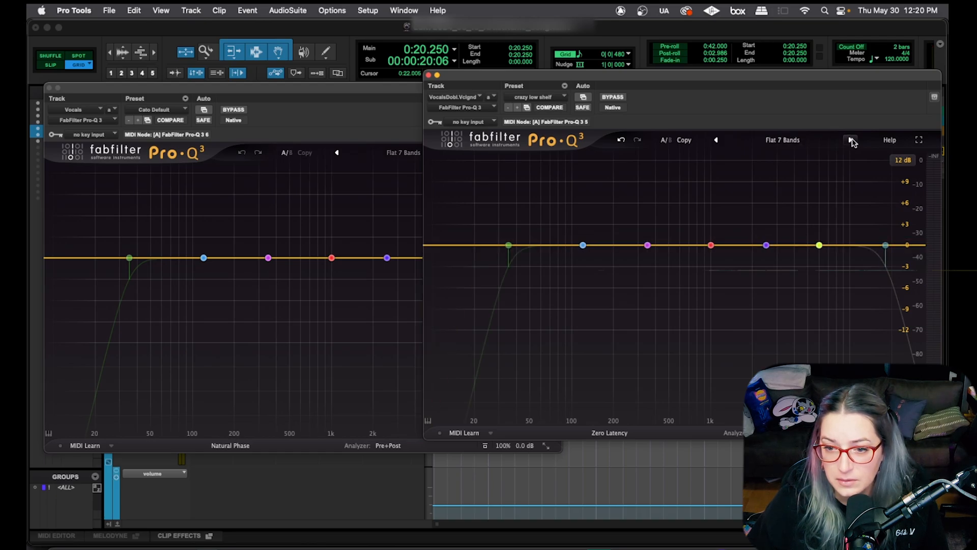
pyautogui.click(609, 432)
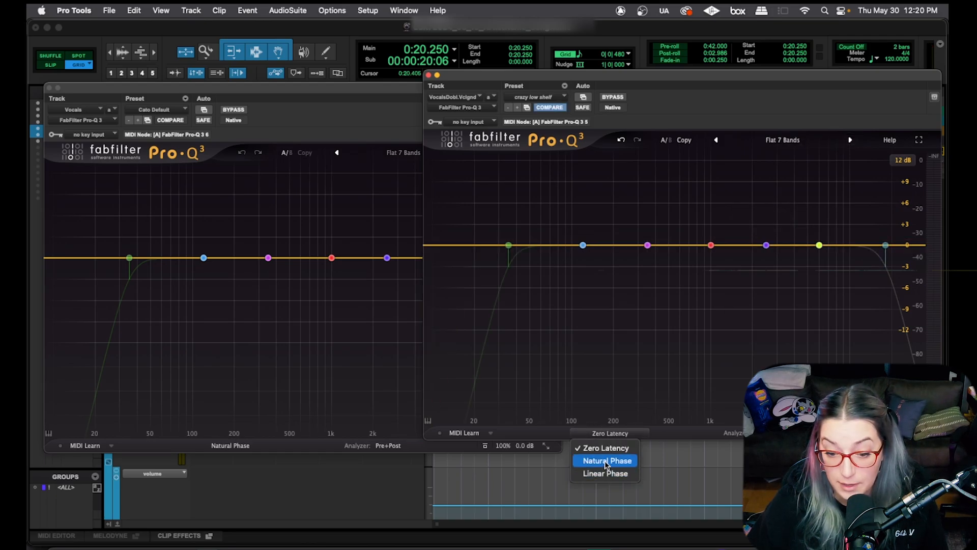
pyautogui.click(604, 460)
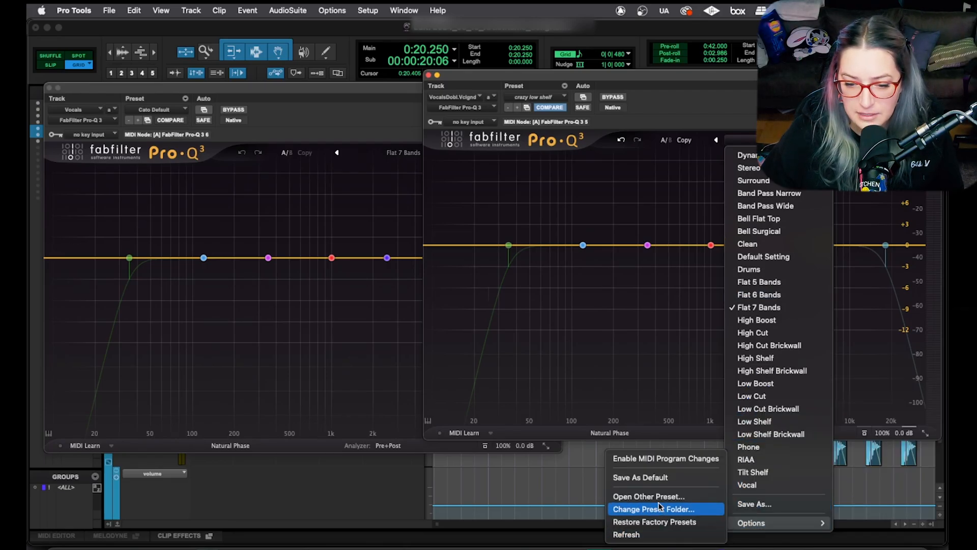
pyautogui.moveTo(640, 477)
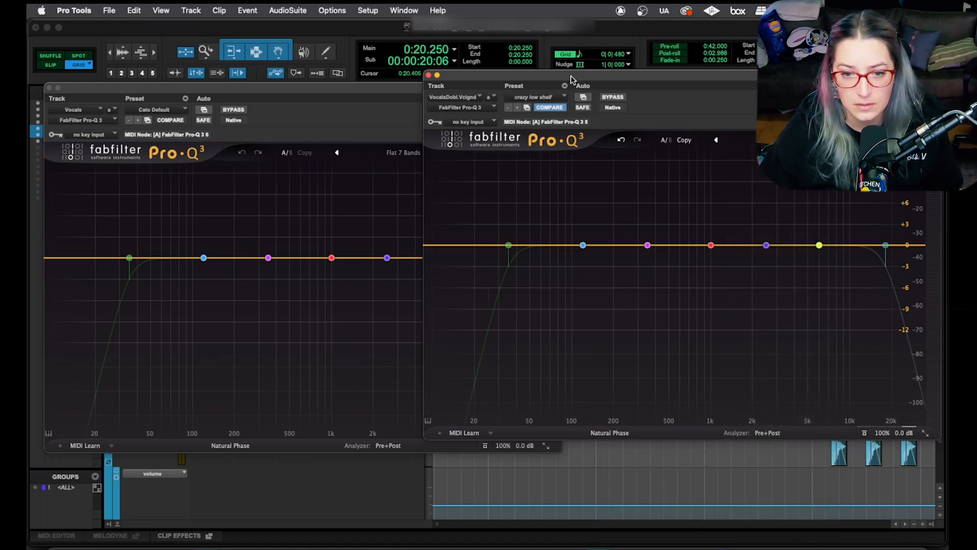
# Reopen the Settings menu of the doubled vocal's Pro-Q 3
pyautogui.click(583, 97)
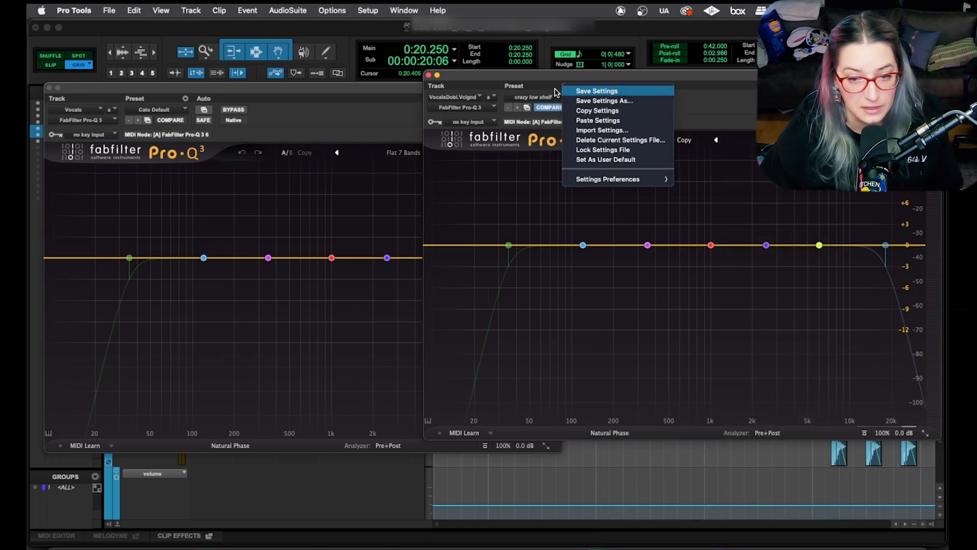
pyautogui.moveTo(643, 167)
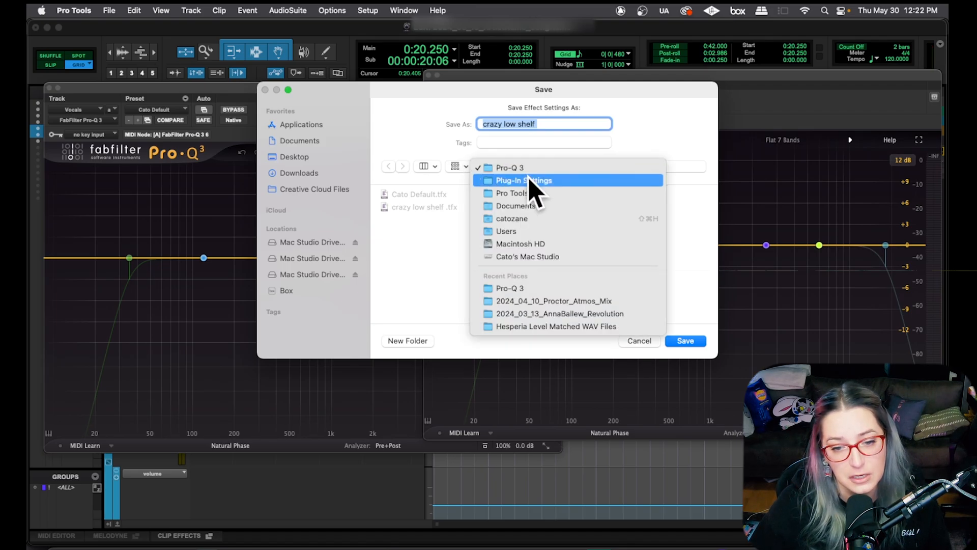
pyautogui.moveTo(531, 193)
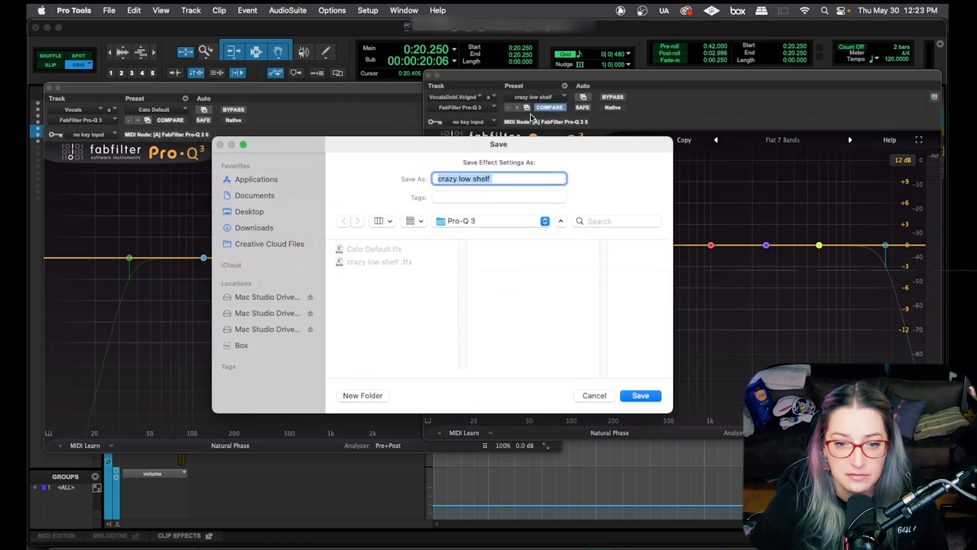
pyautogui.moveTo(613, 109)
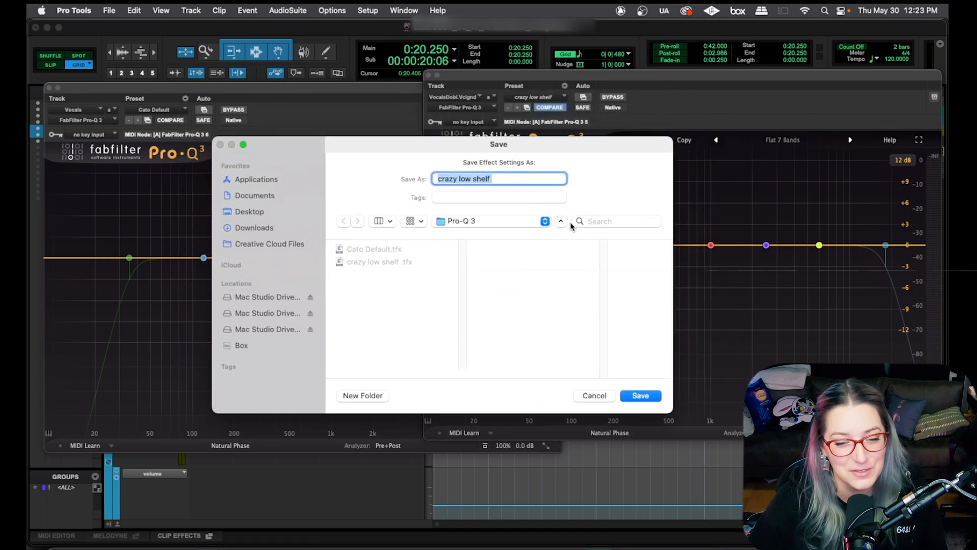
pyautogui.moveTo(568, 346)
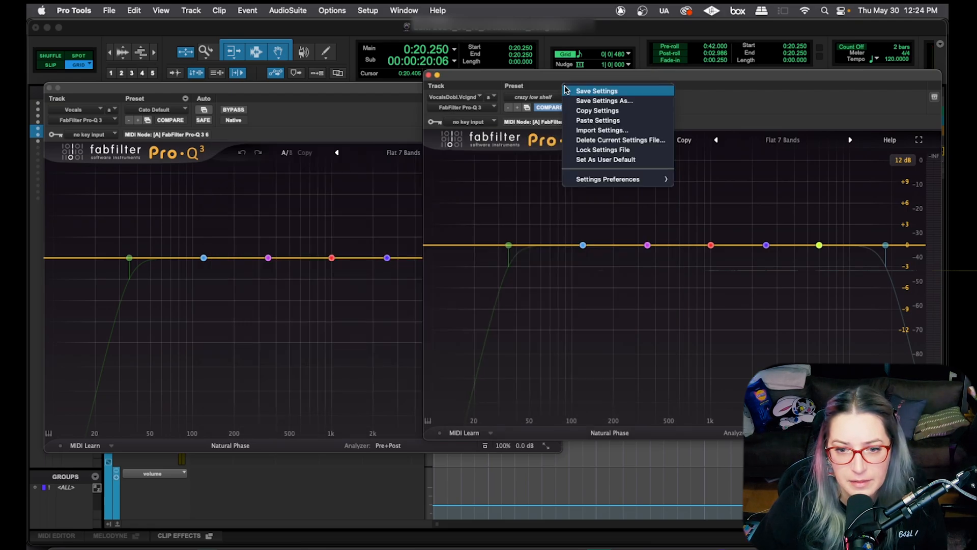
# Attempt saving the EQ settings to the Desktop and dismiss the allowed-folders warning
pyautogui.click(604, 101)
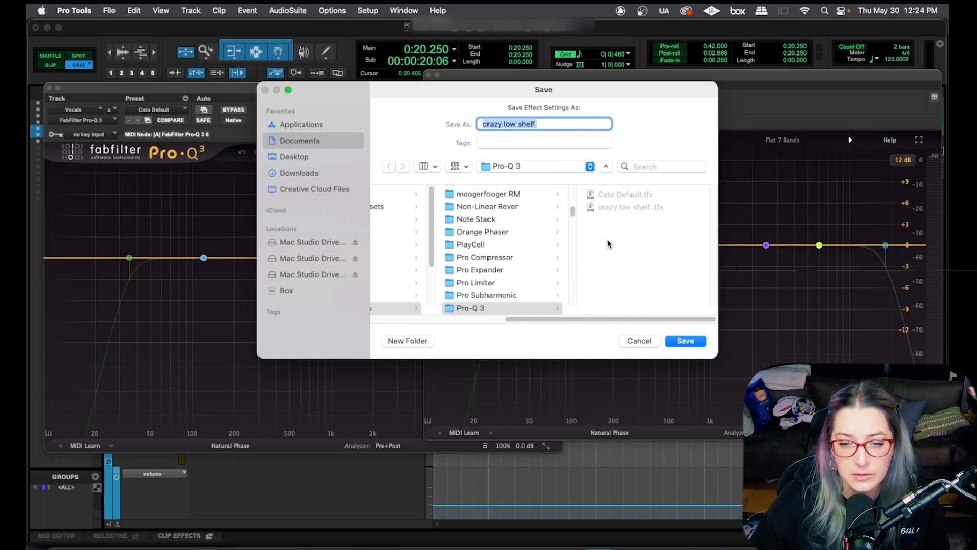
pyautogui.moveTo(342, 179)
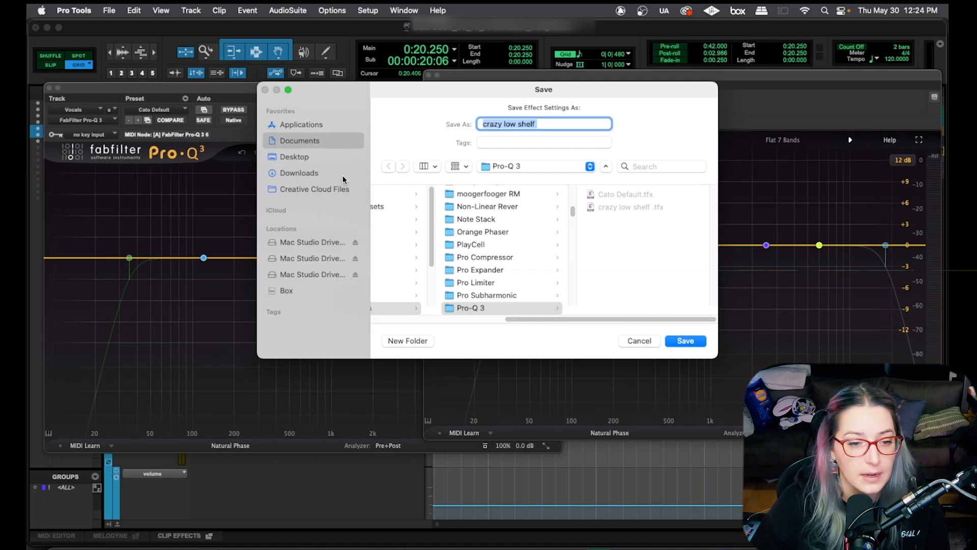
pyautogui.click(294, 156)
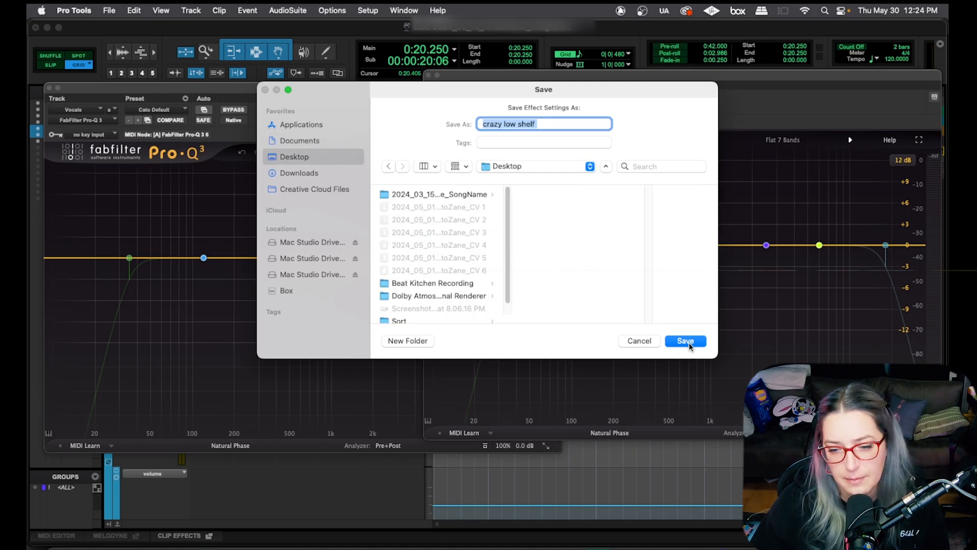
pyautogui.click(685, 341)
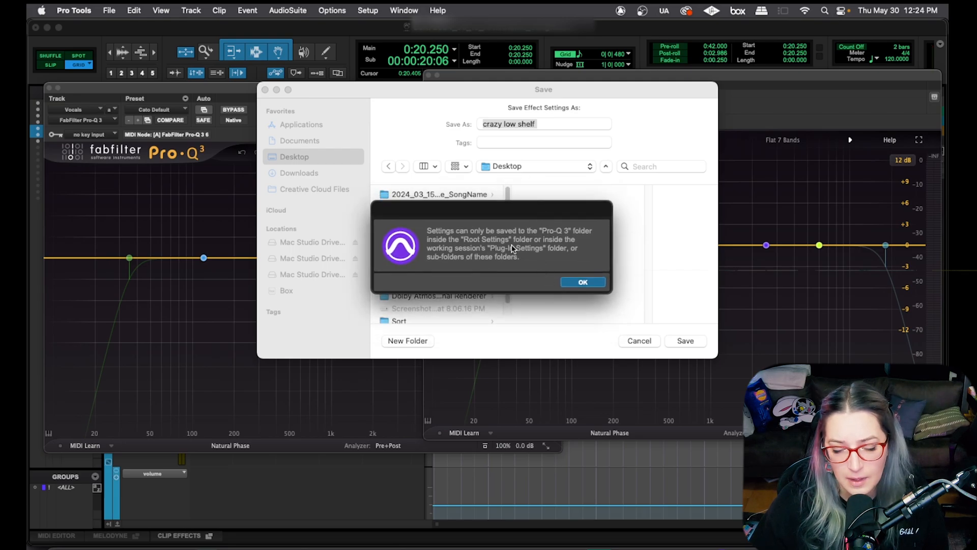
pyautogui.moveTo(607, 273)
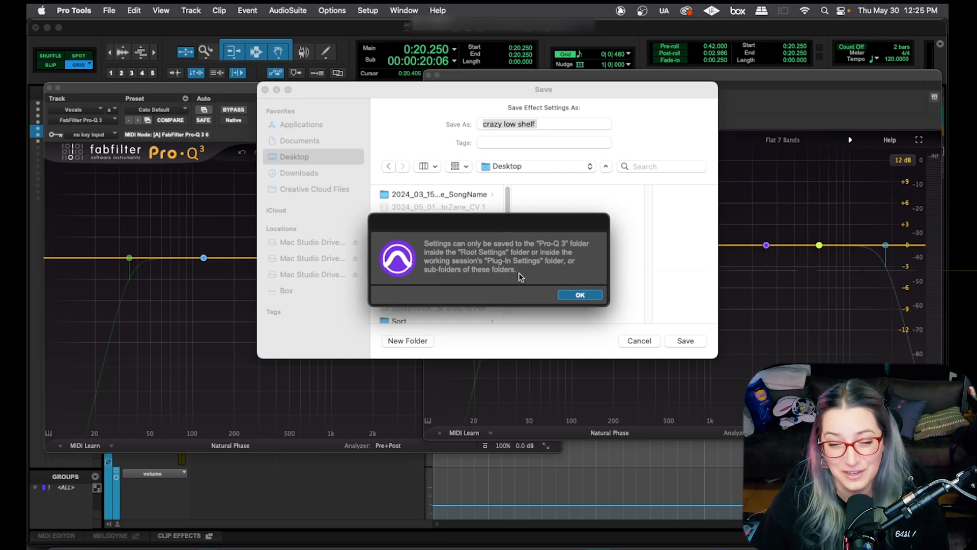
pyautogui.click(579, 294)
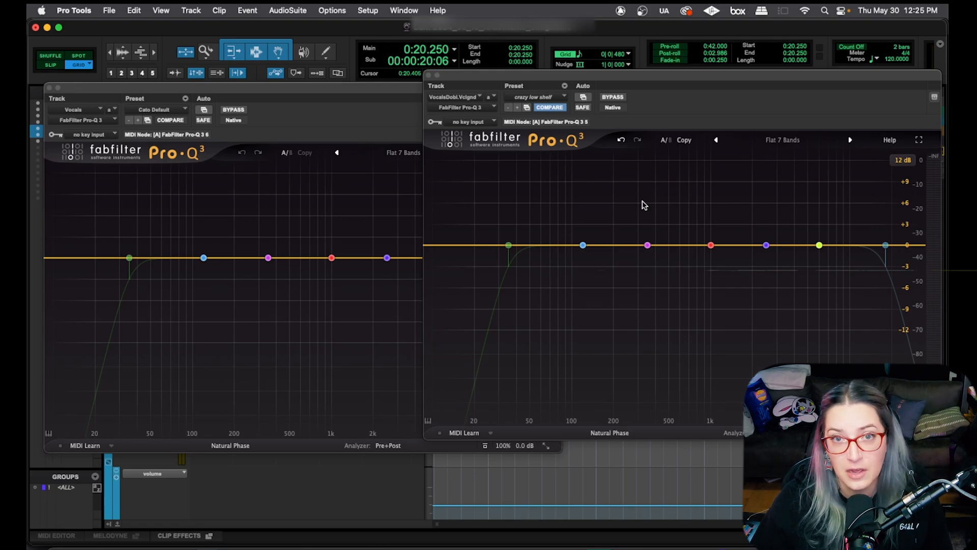
pyautogui.moveTo(567, 157)
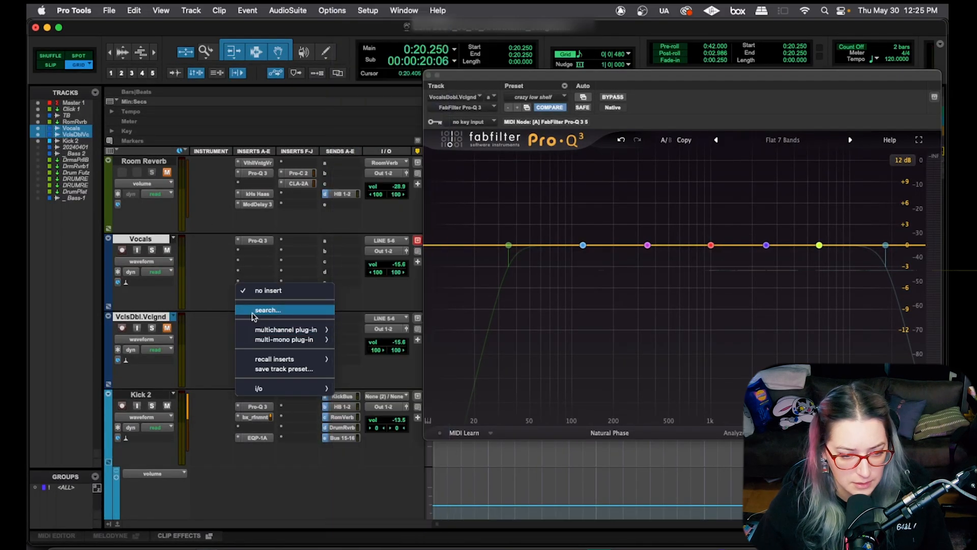
# Insert Serum via a 'seru' search, then open, close and reopen its main Menu
pyautogui.write('seru')
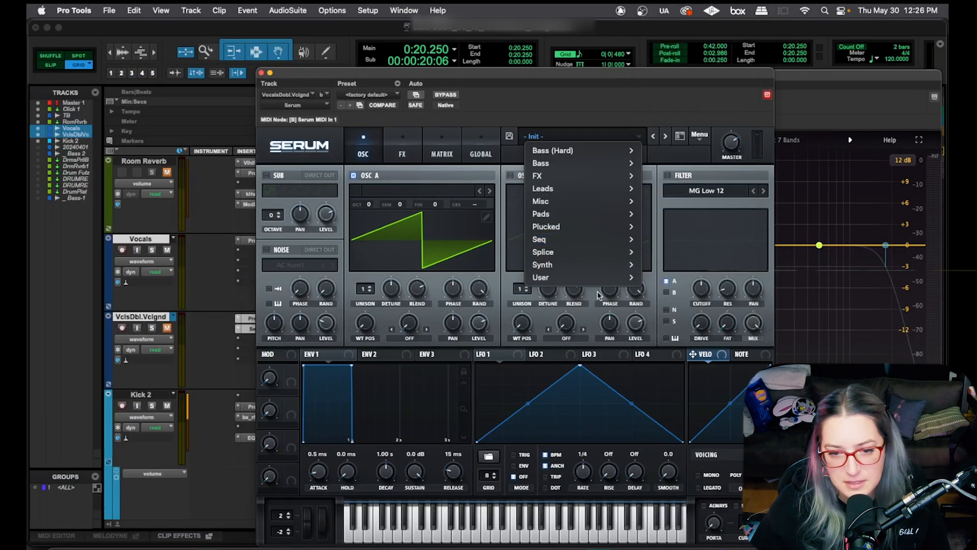
pyautogui.moveTo(558, 163)
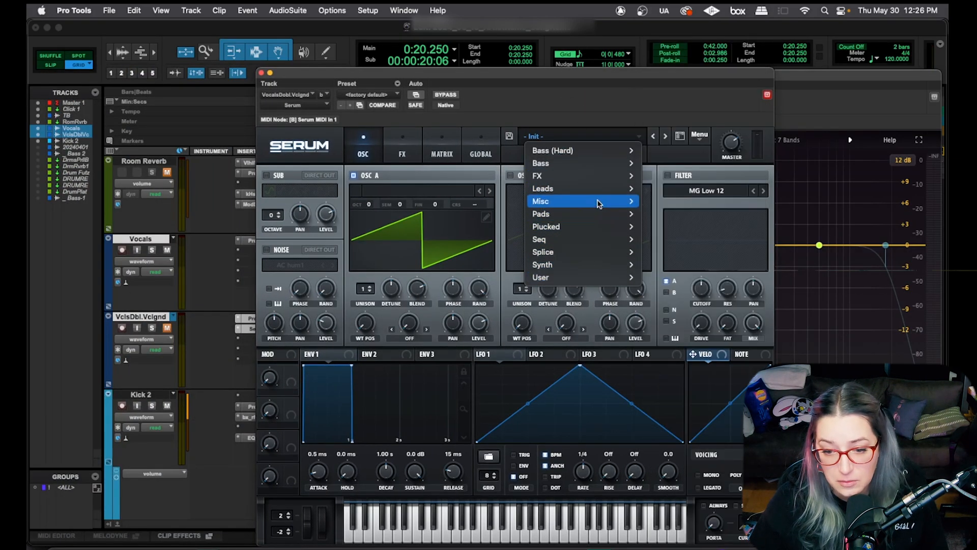
pyautogui.click(699, 136)
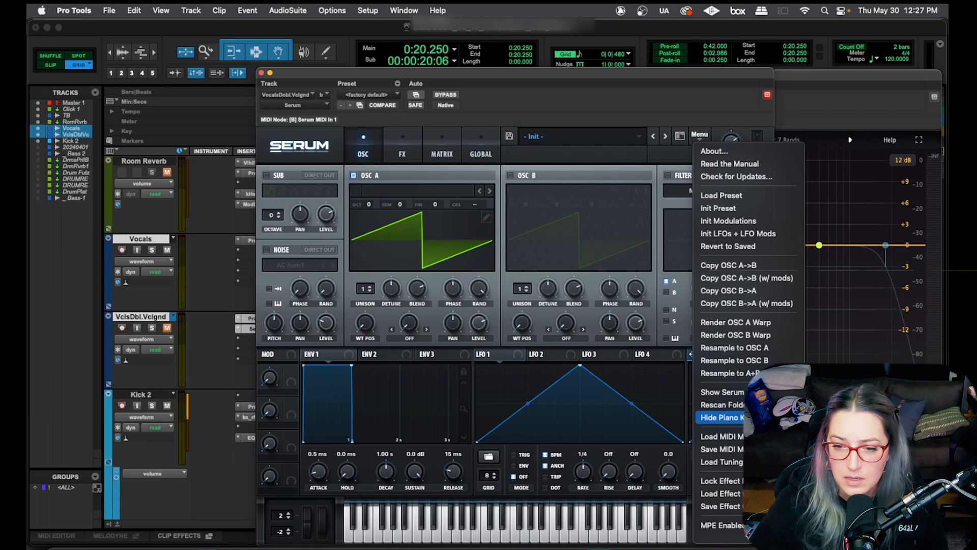
pyautogui.click(723, 417)
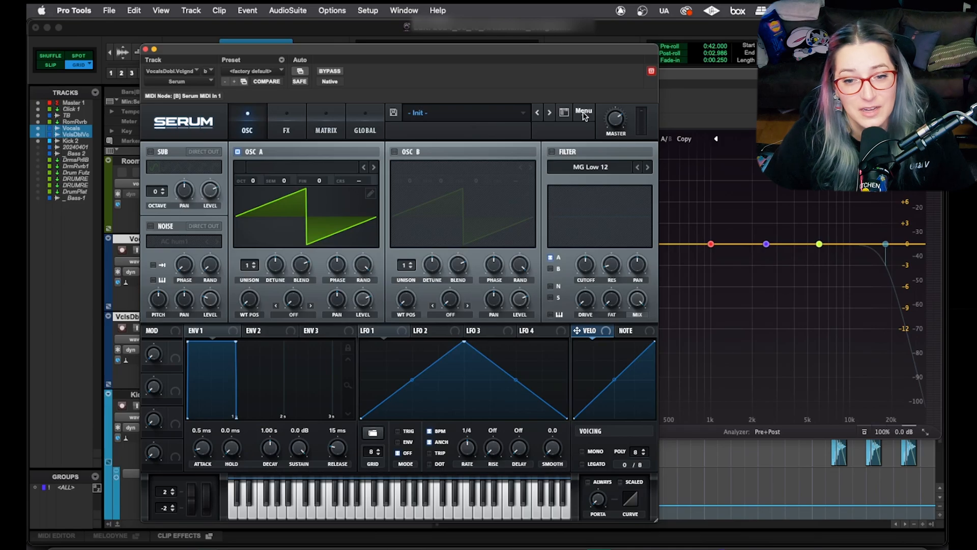
pyautogui.click(583, 111)
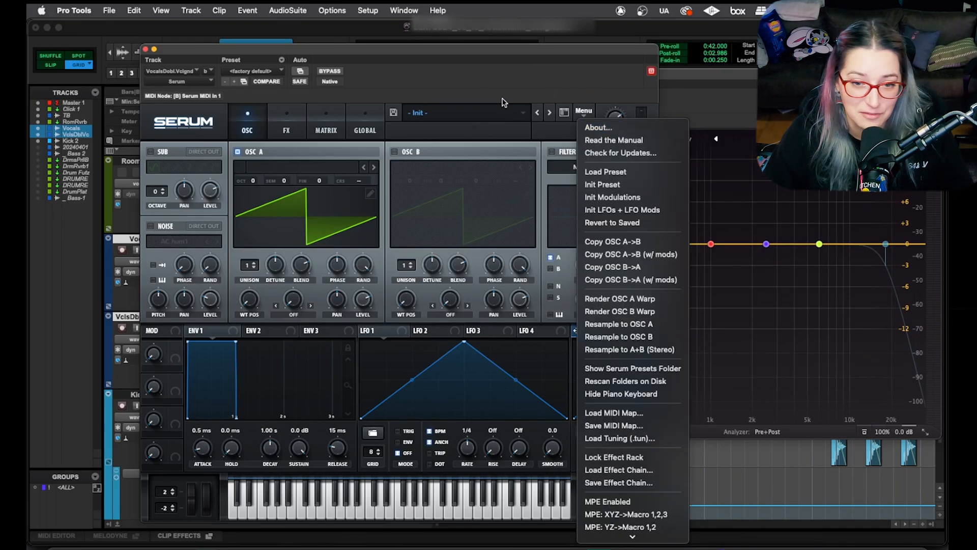